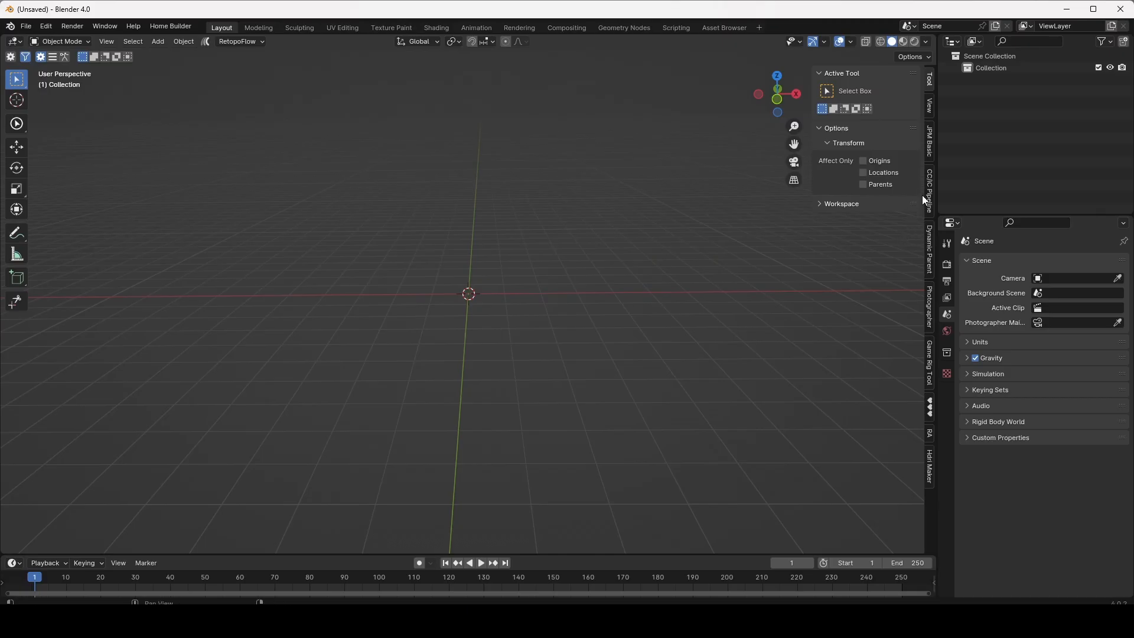
# - Show the CC/iC Pipeline tab with its character and animation import tools
pyautogui.click(930, 183)
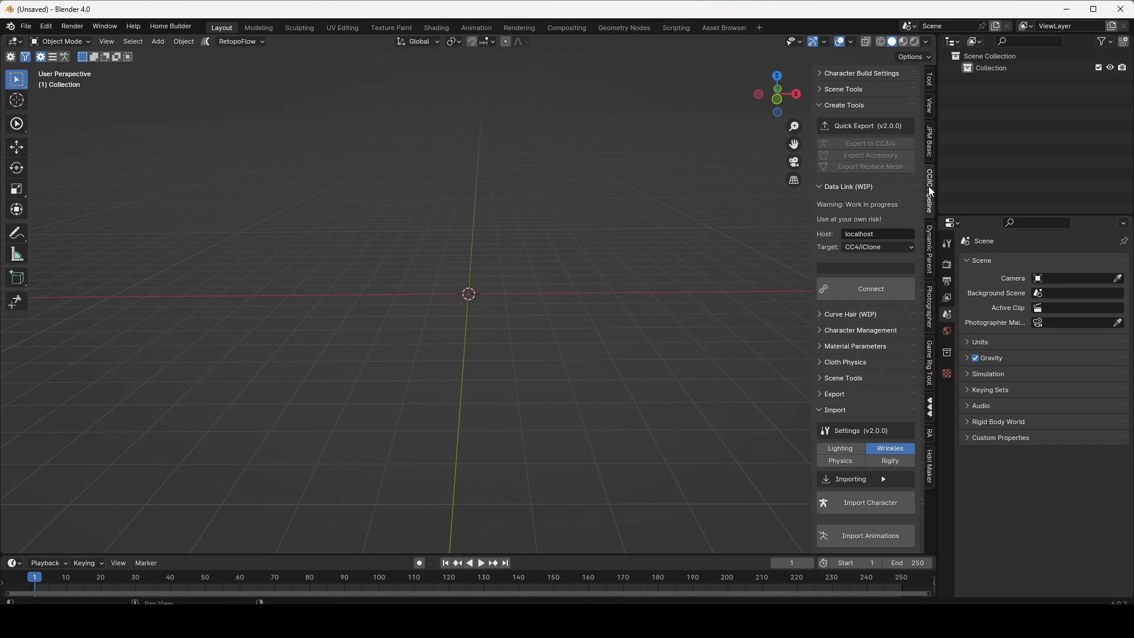
pyautogui.moveTo(869, 269)
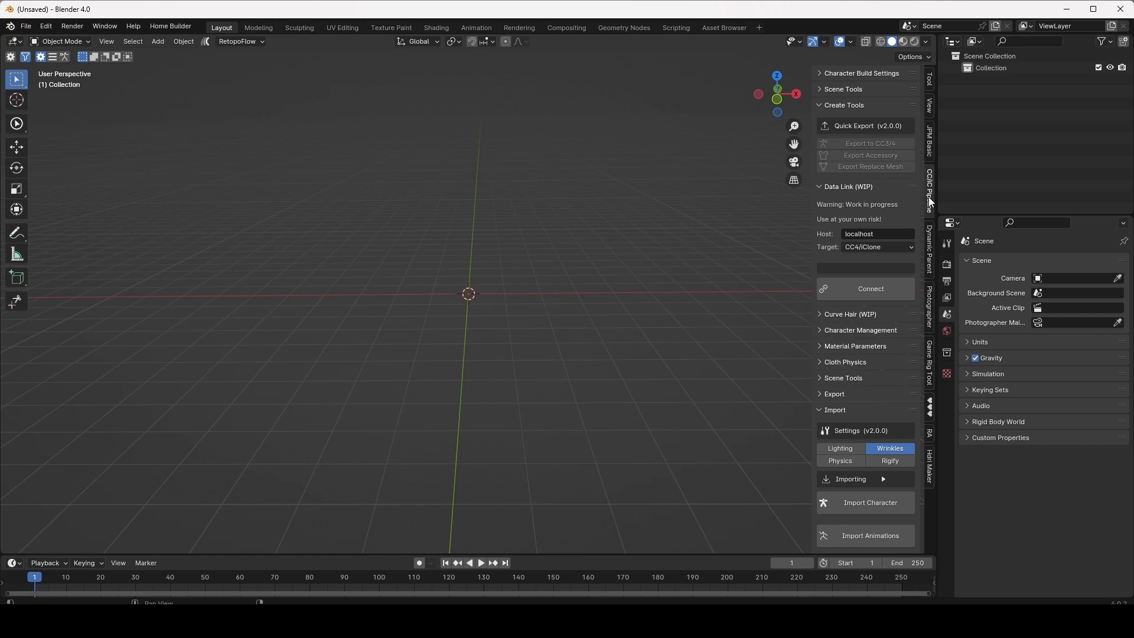
pyautogui.moveTo(794, 221)
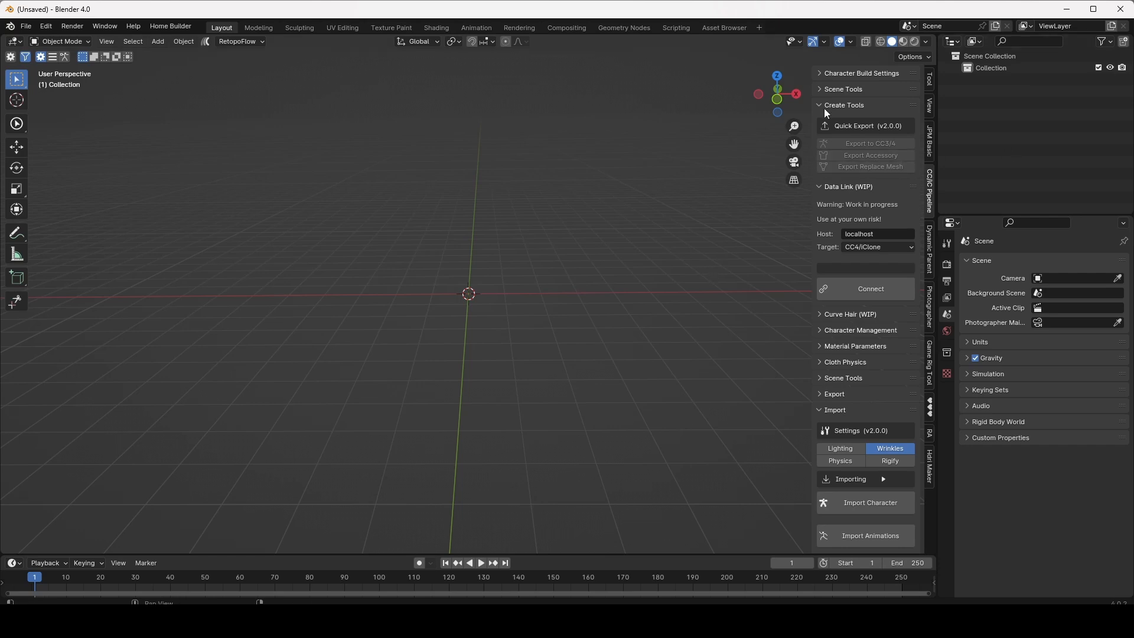
# - Collapse Data Link and enable the Lighting and Rigify import settings
pyautogui.click(820, 105)
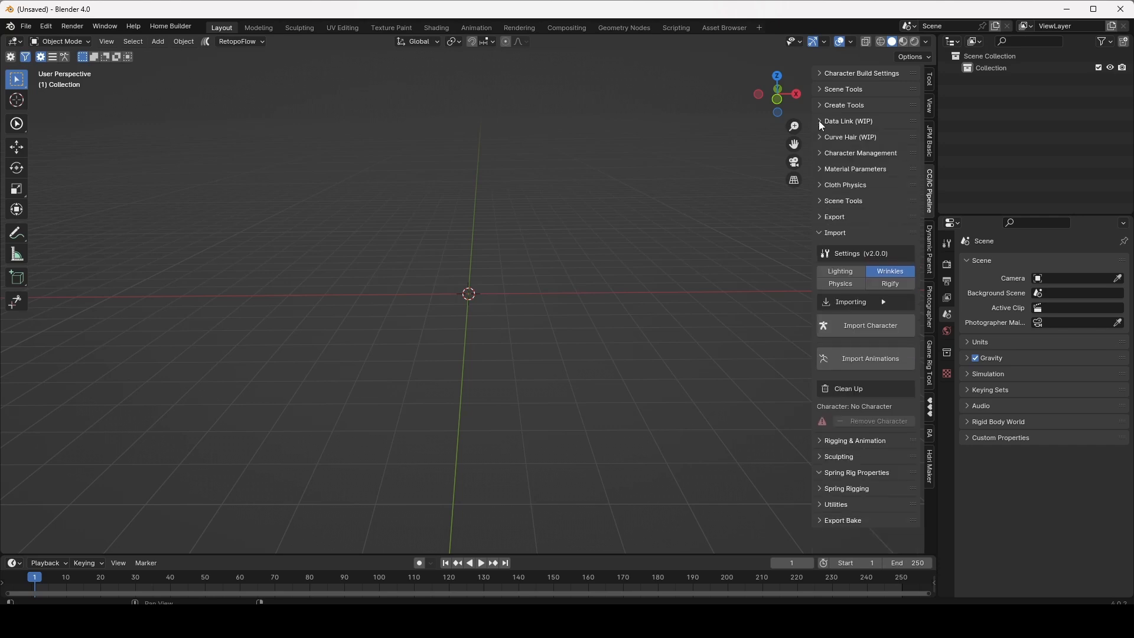
pyautogui.click(840, 272)
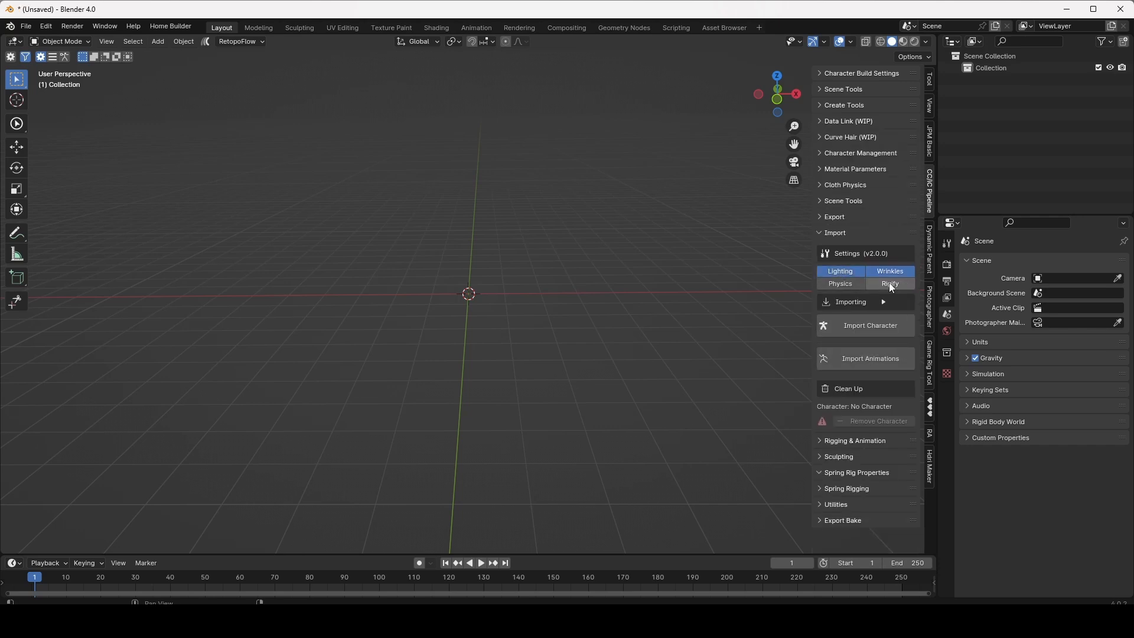
pyautogui.click(889, 284)
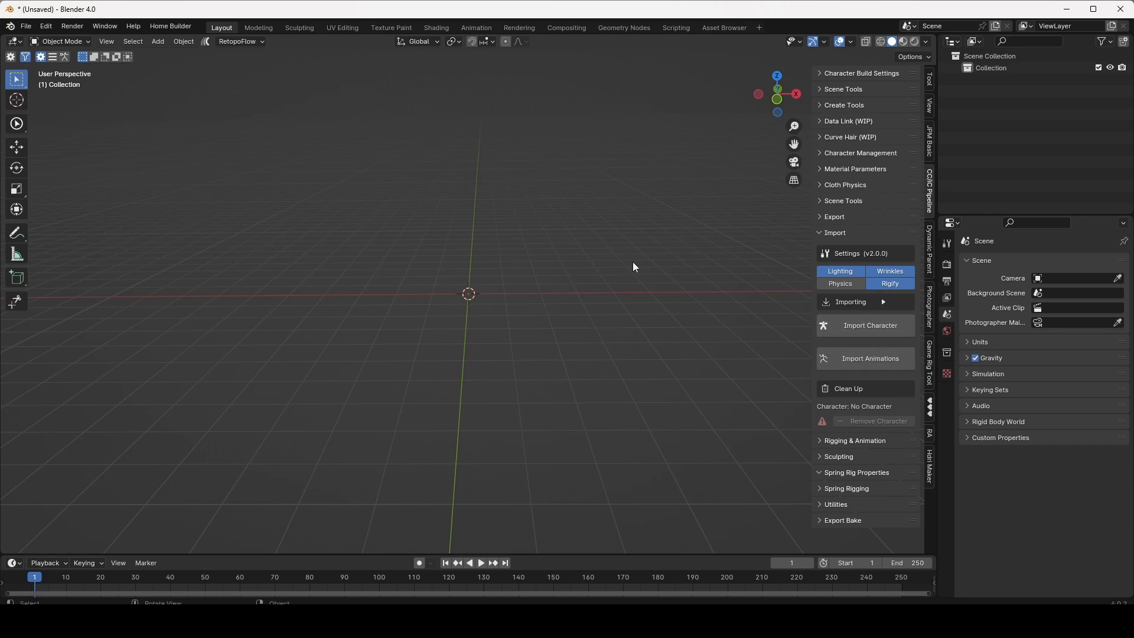
pyautogui.moveTo(643, 243)
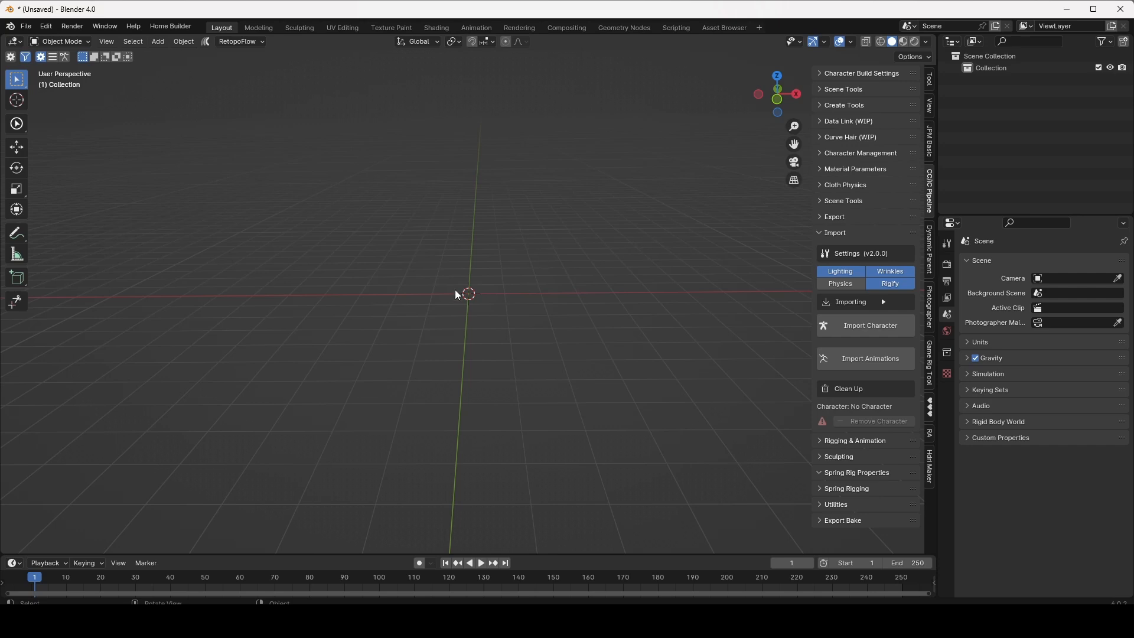
pyautogui.moveTo(870, 338)
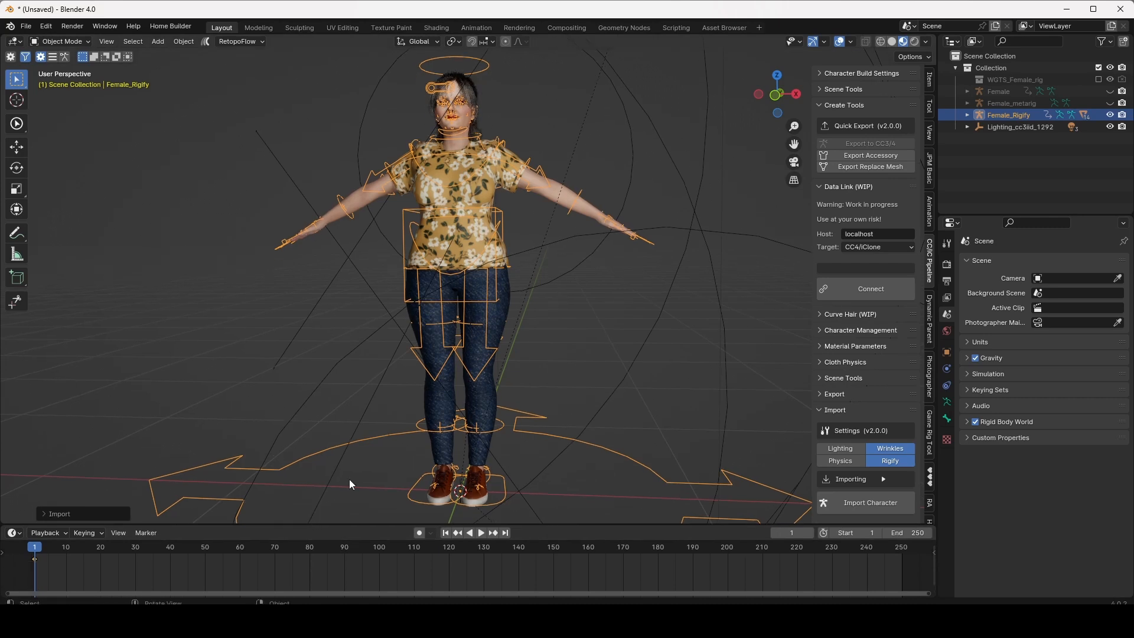
pyautogui.moveTo(616, 351)
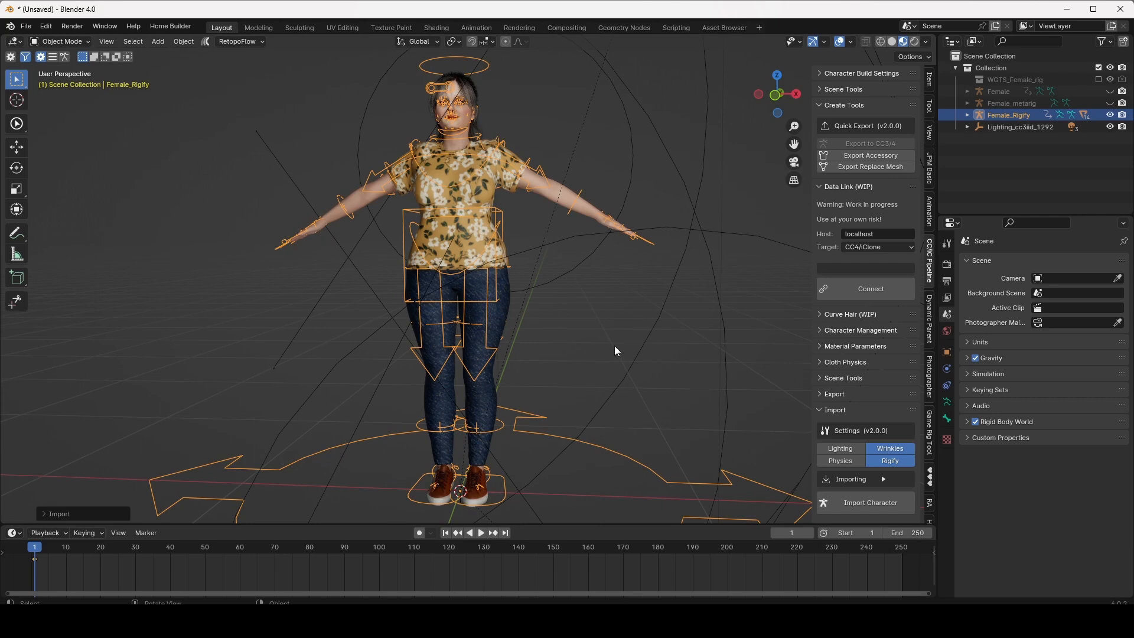
pyautogui.moveTo(459, 193)
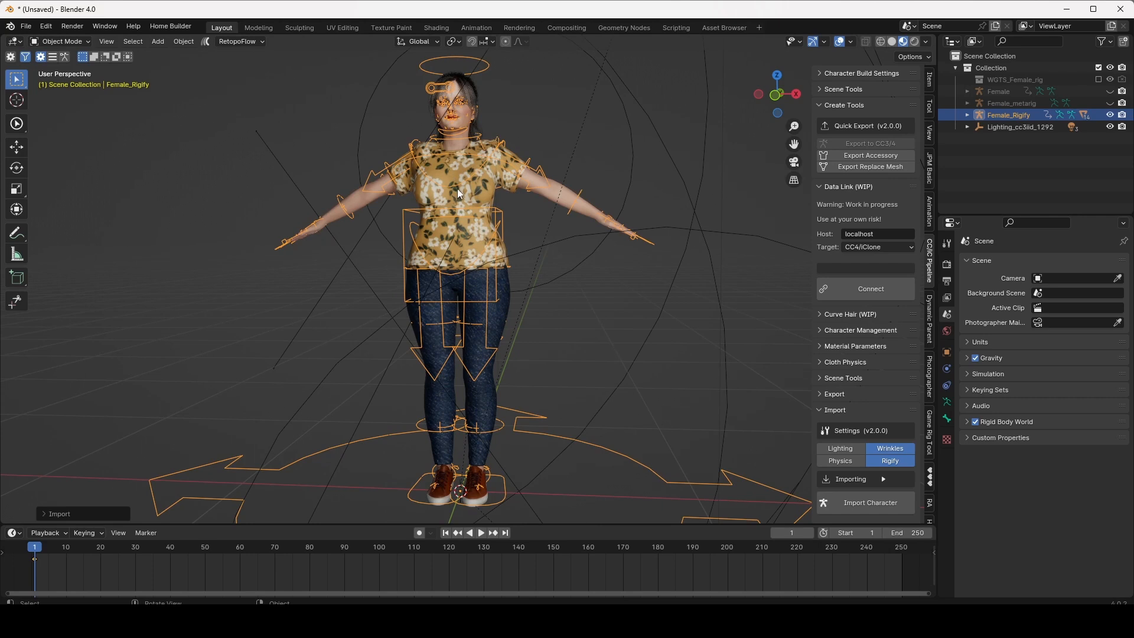
pyautogui.moveTo(71, 84)
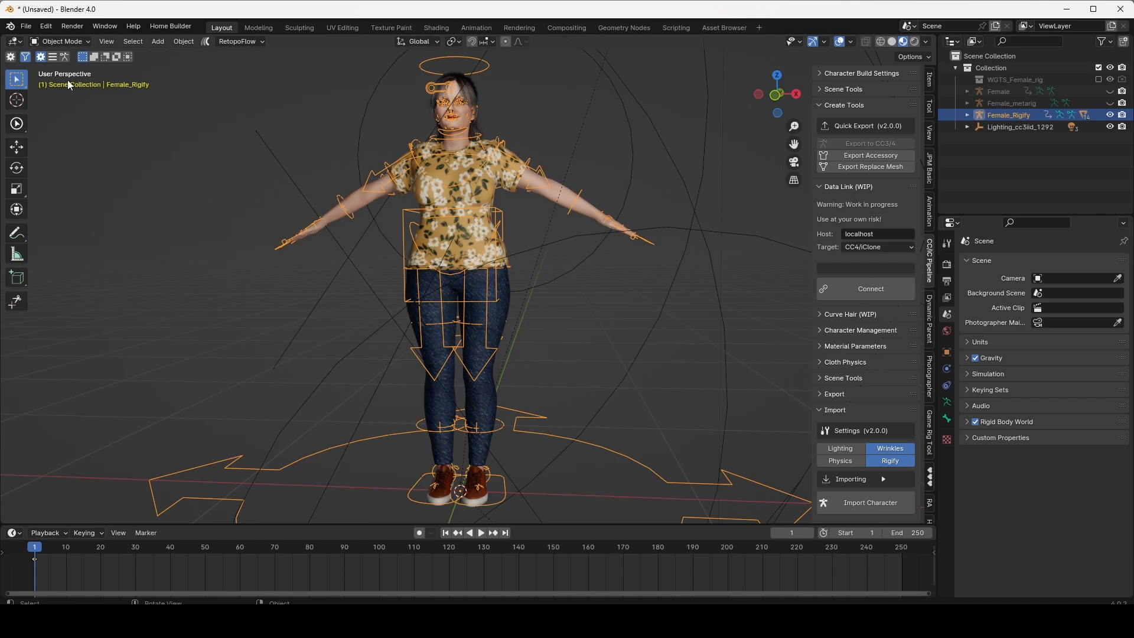
# - Switch the Female_Rigify rig from Object Mode to Pose Mode
pyautogui.click(57, 42)
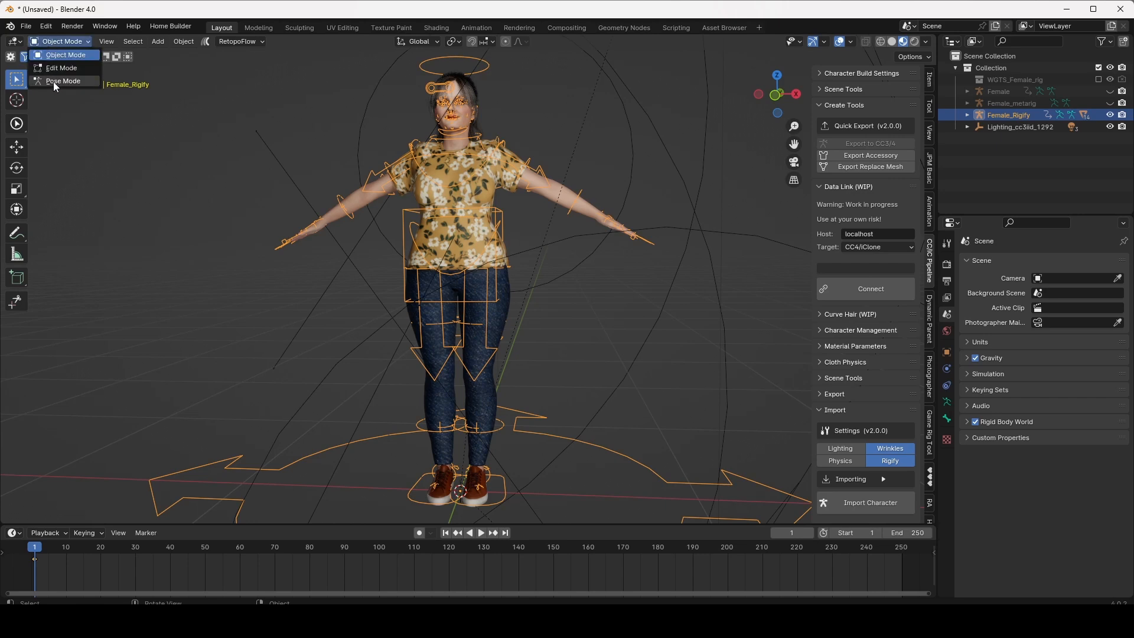
pyautogui.click(63, 80)
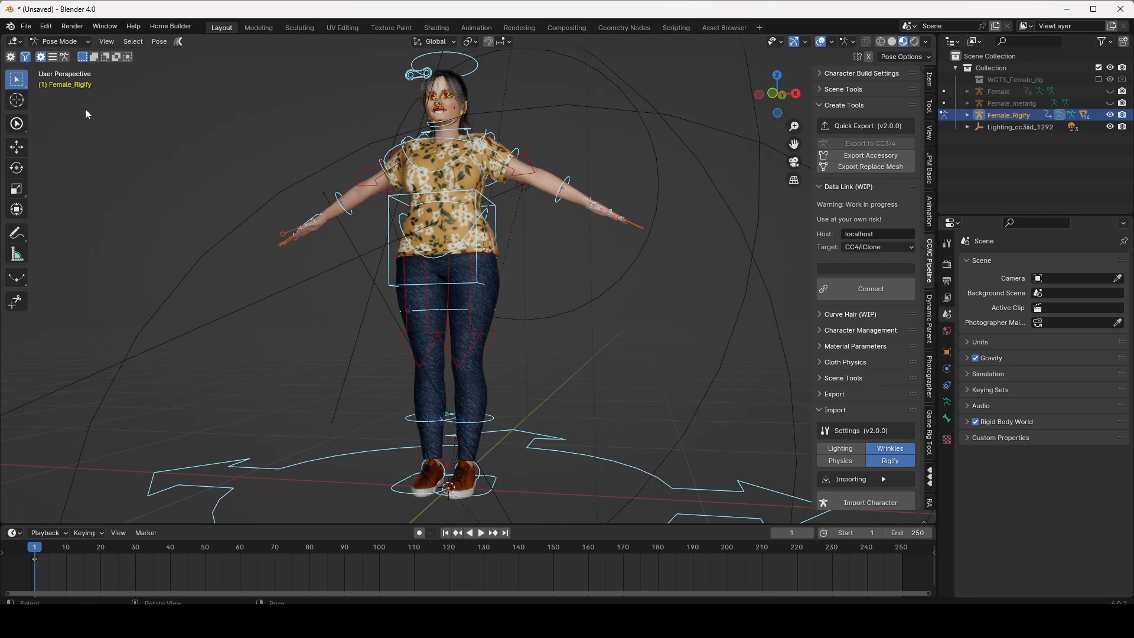
pyautogui.moveTo(146, 200)
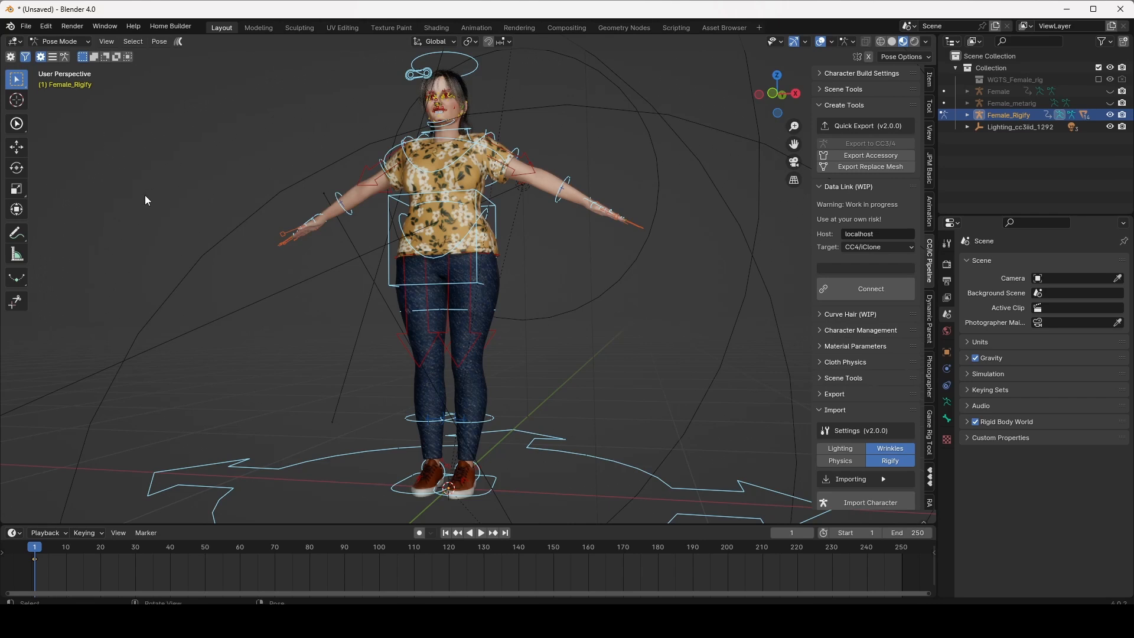
pyautogui.moveTo(162, 185)
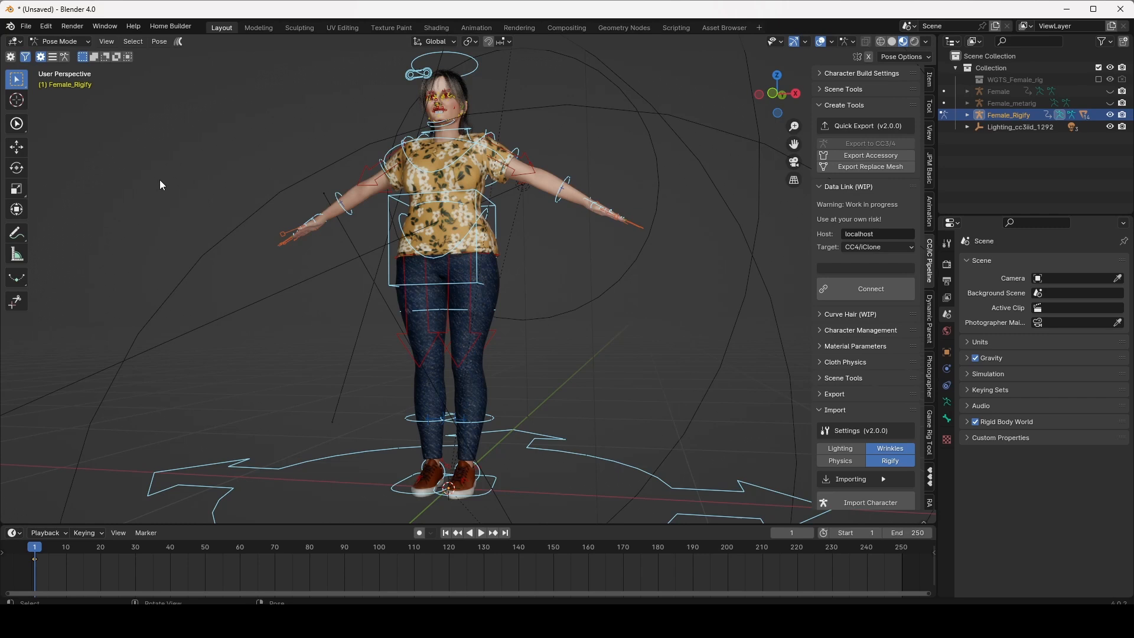
pyautogui.moveTo(142, 159)
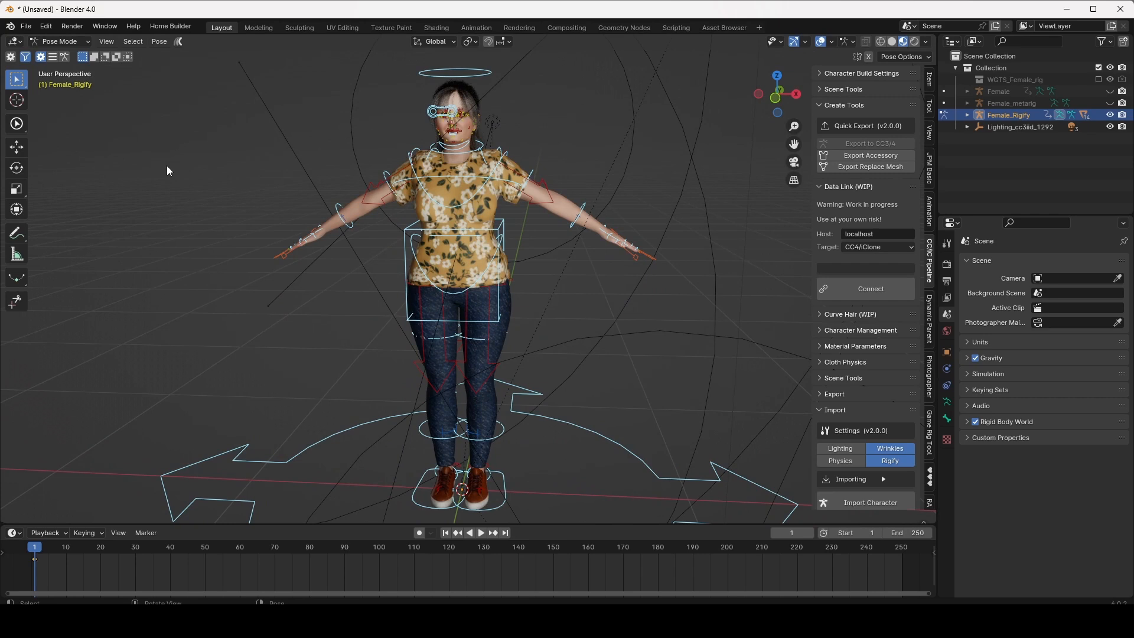
pyautogui.moveTo(24, 97)
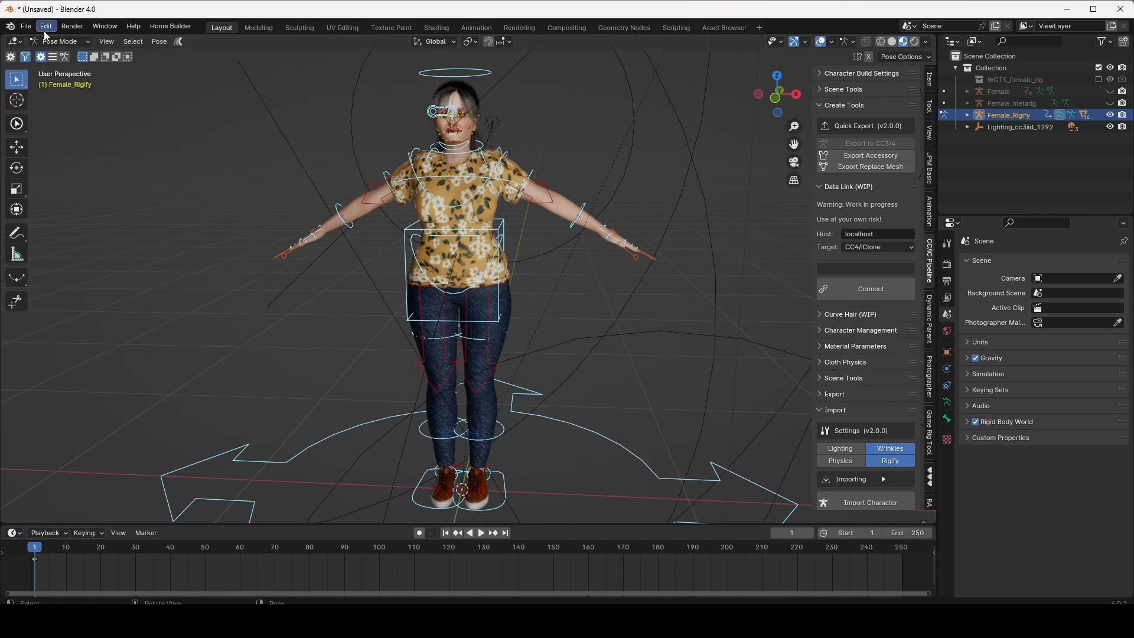
# - Save preferences with the 'Idle Full body pose' library, then close Preferences
pyautogui.click(46, 26)
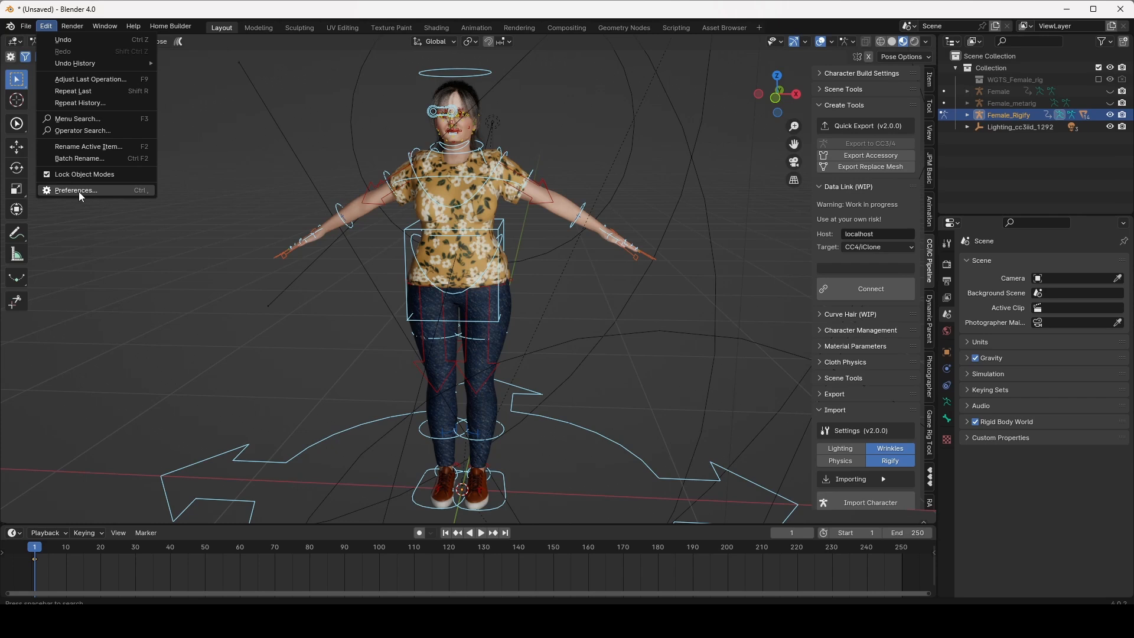
pyautogui.click(75, 190)
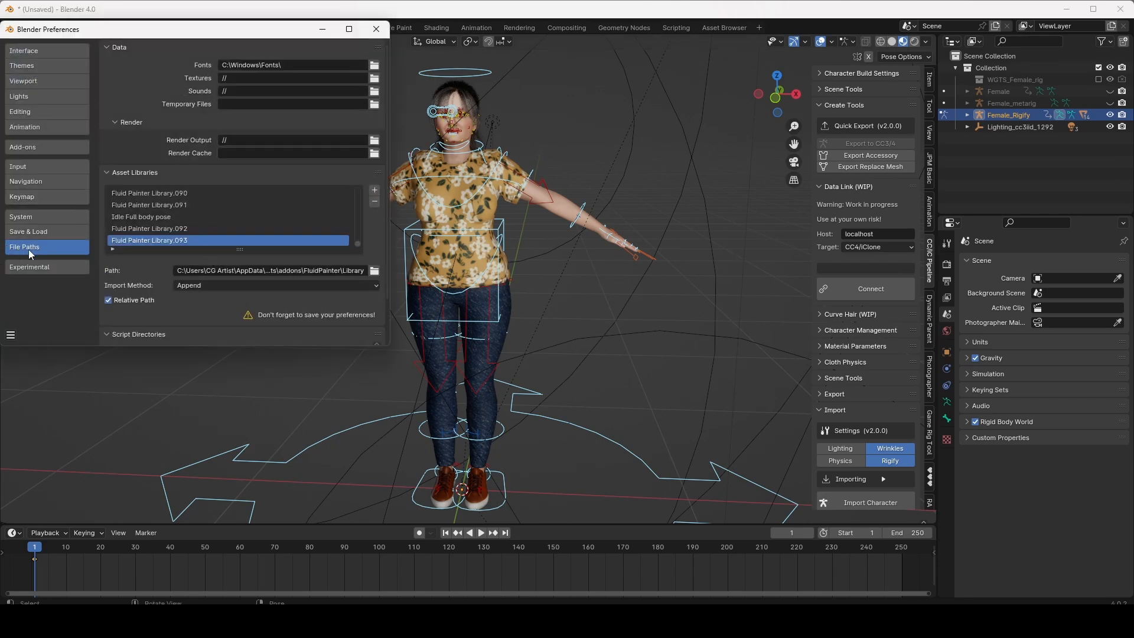
pyautogui.moveTo(324, 219)
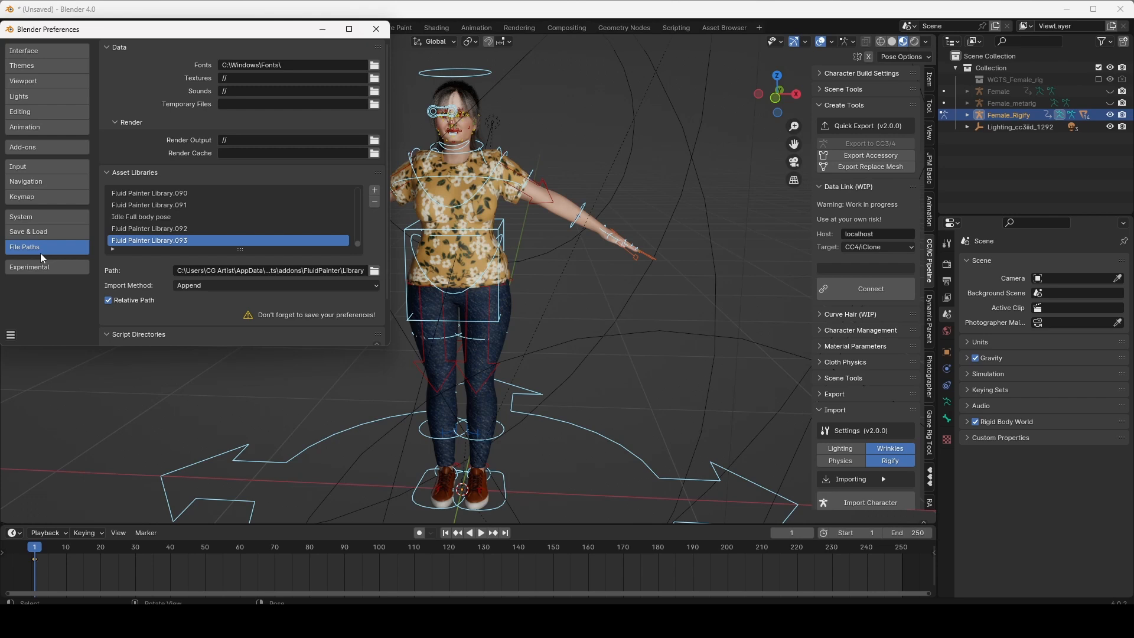
pyautogui.moveTo(365, 149)
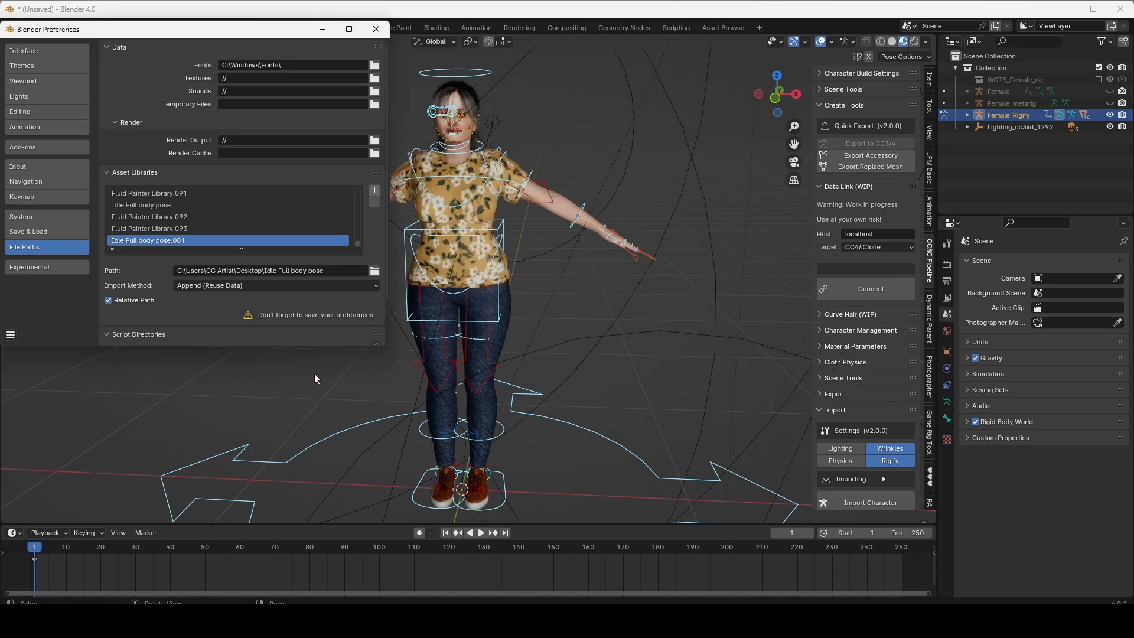
pyautogui.moveTo(375, 29)
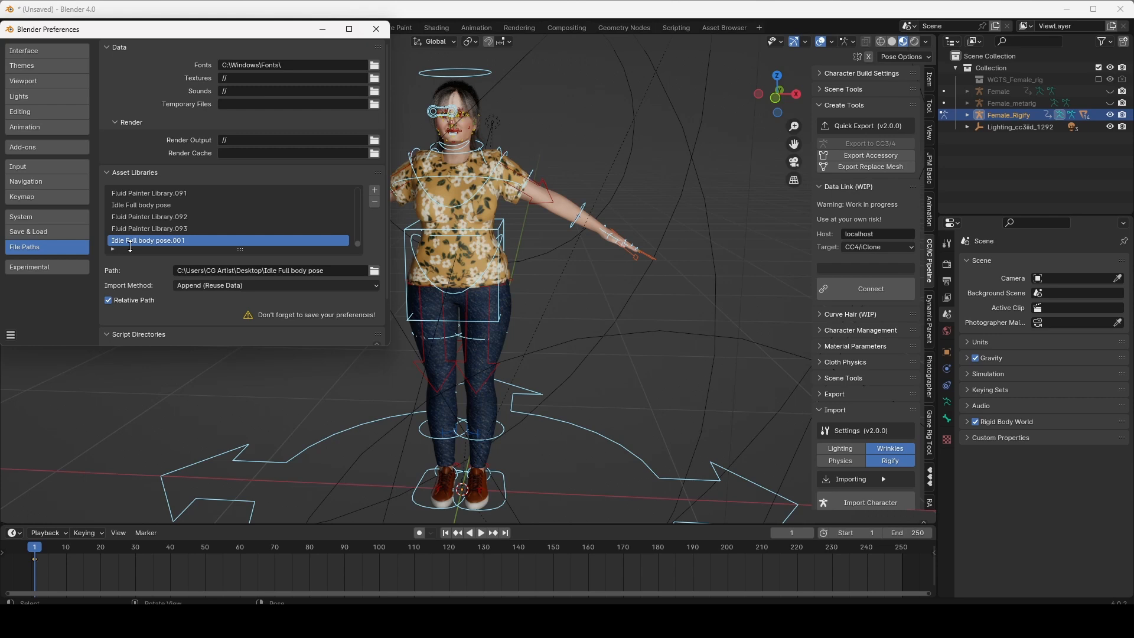
pyautogui.moveTo(399, 100)
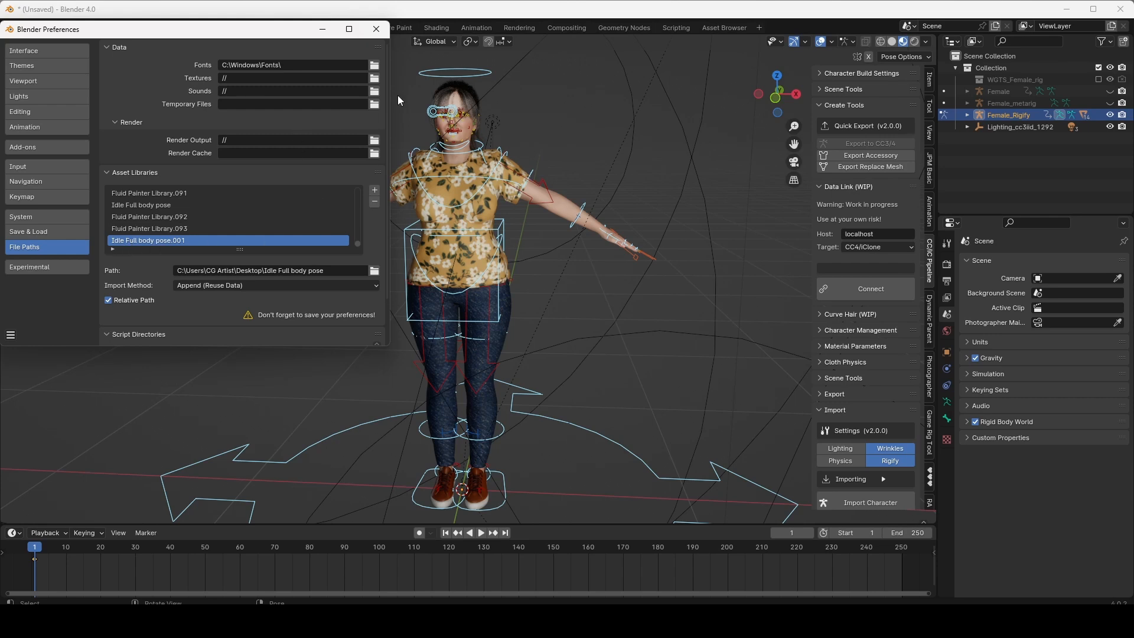
pyautogui.click(10, 335)
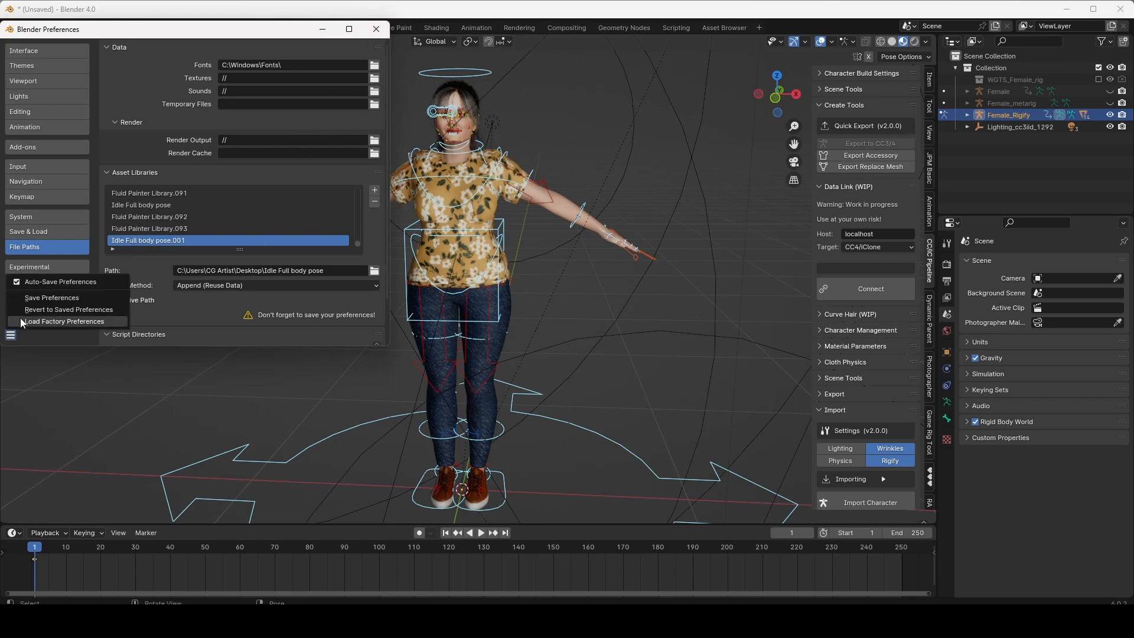
pyautogui.click(52, 297)
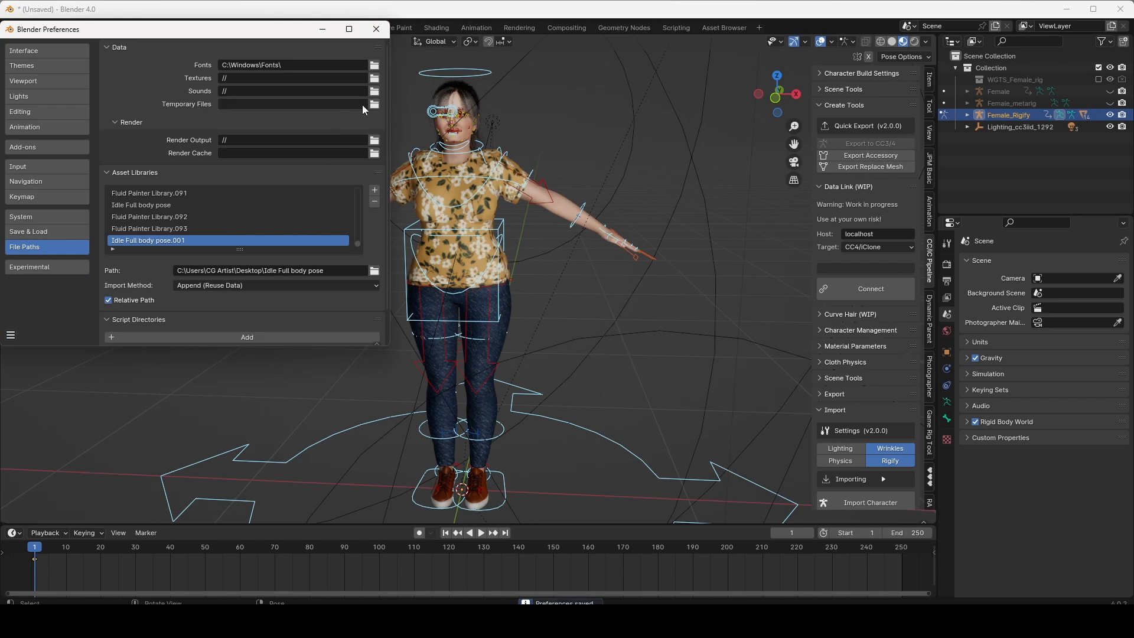
pyautogui.click(376, 29)
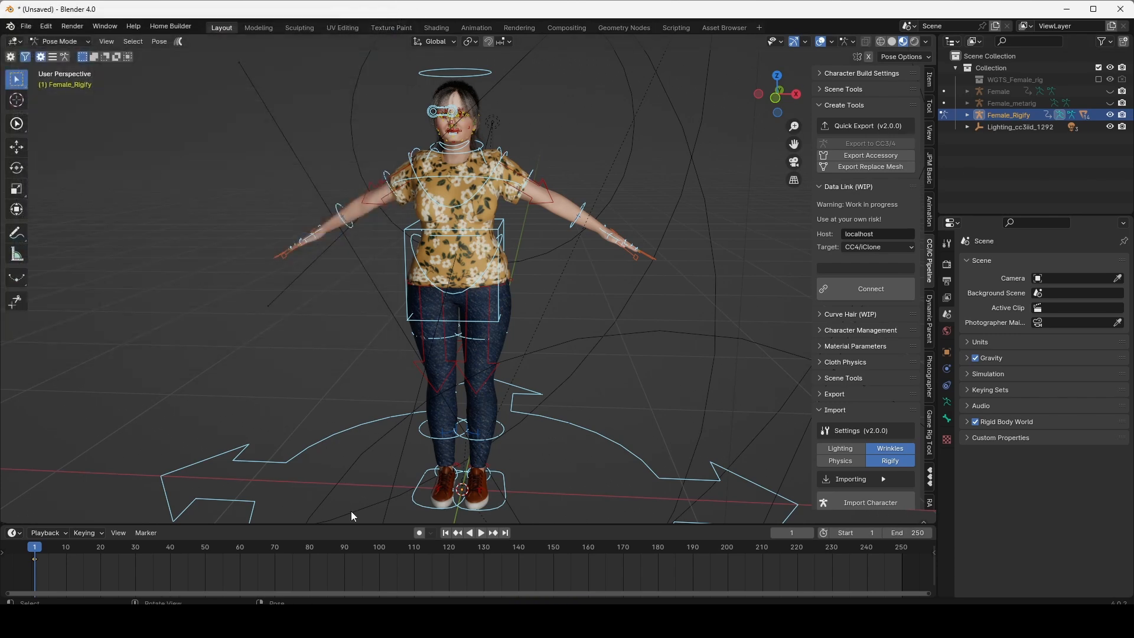
pyautogui.moveTo(744, 260)
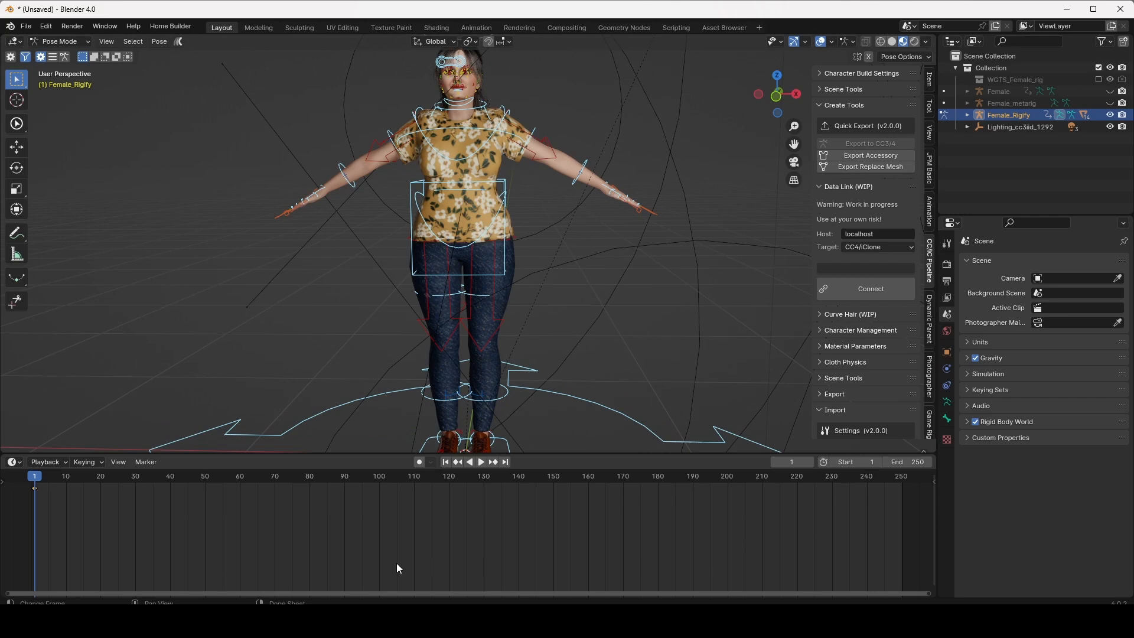
pyautogui.moveTo(716, 504)
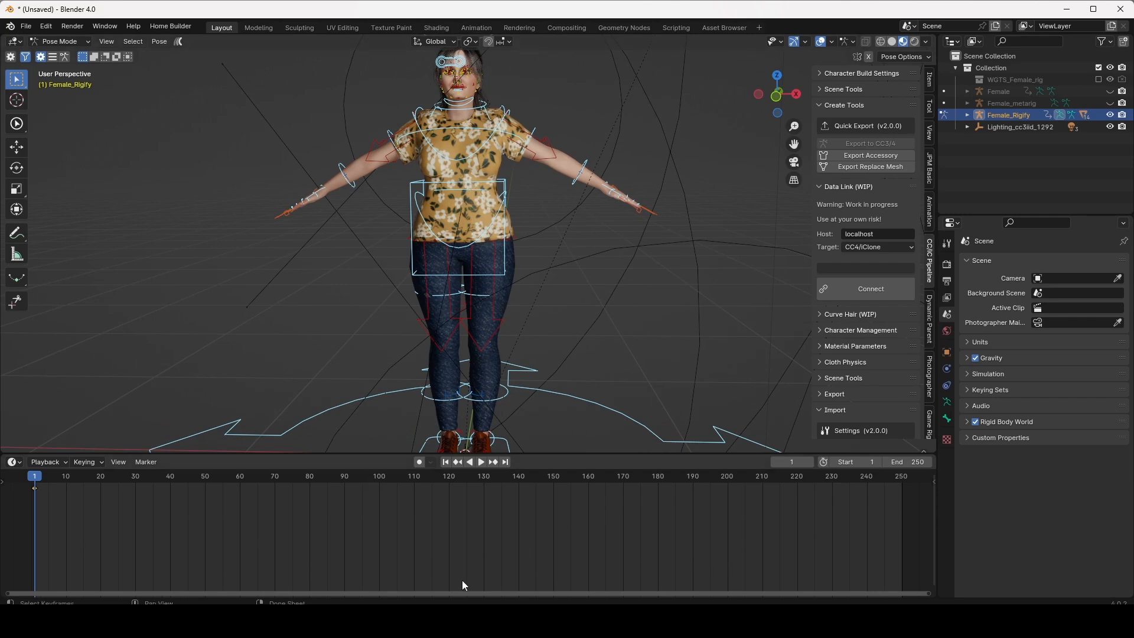
pyautogui.moveTo(909, 271)
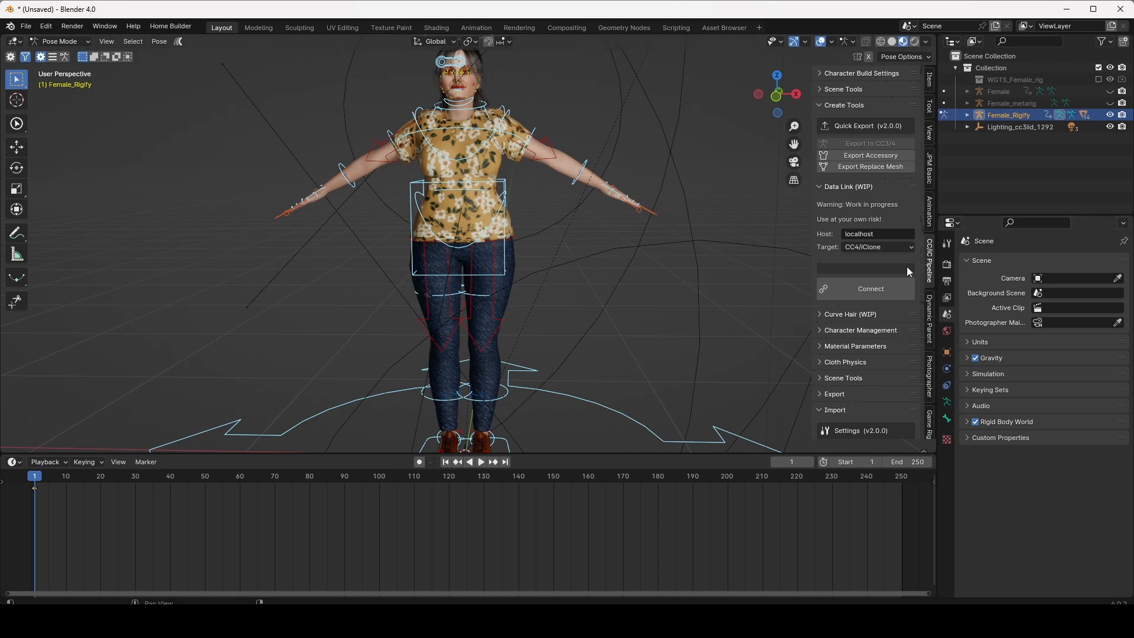
# - Show the Animation tab's Pose Library panel in the viewport sidebar
pyautogui.click(929, 211)
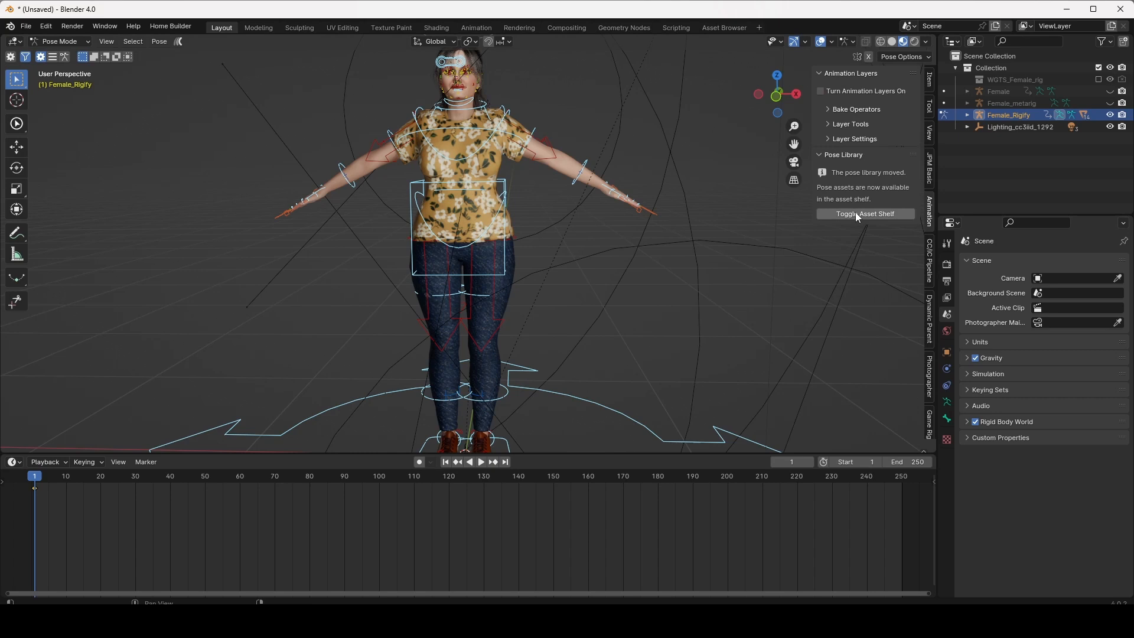
pyautogui.moveTo(883, 218)
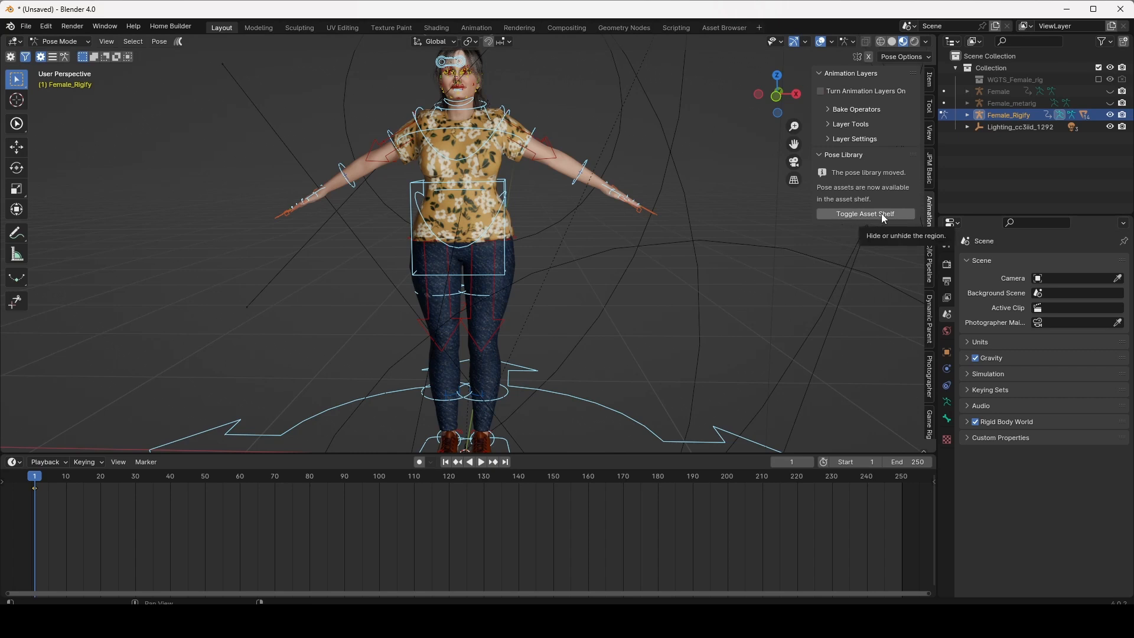
# - Toggle on the pose asset shelf and tick the Idle Pose Full Body 1 > Female catalog
pyautogui.click(865, 214)
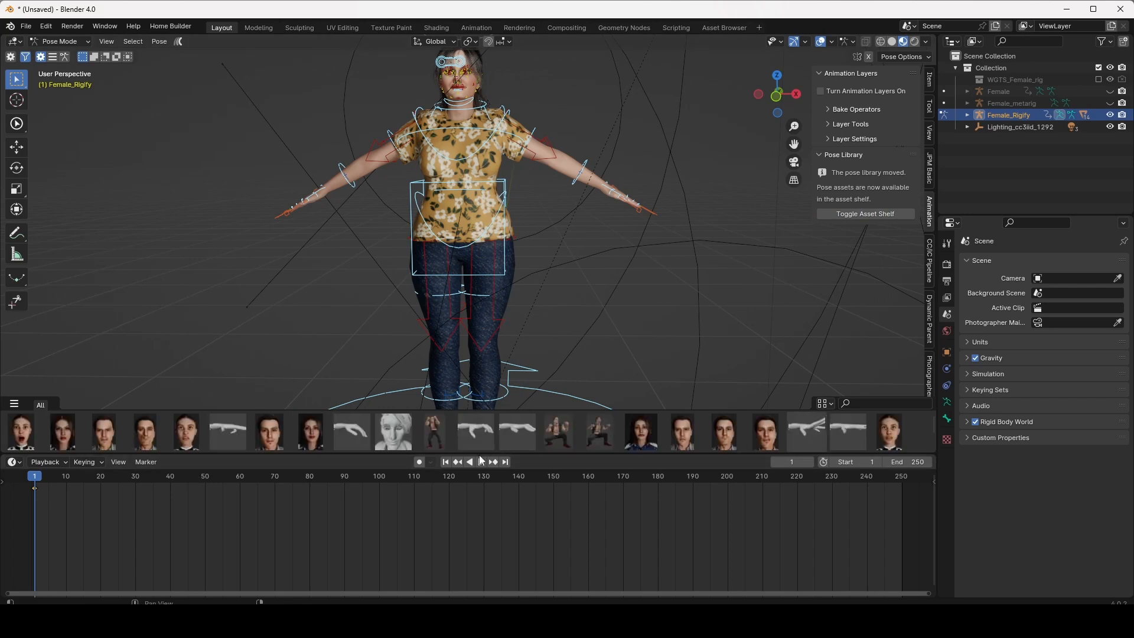
pyautogui.moveTo(14, 404)
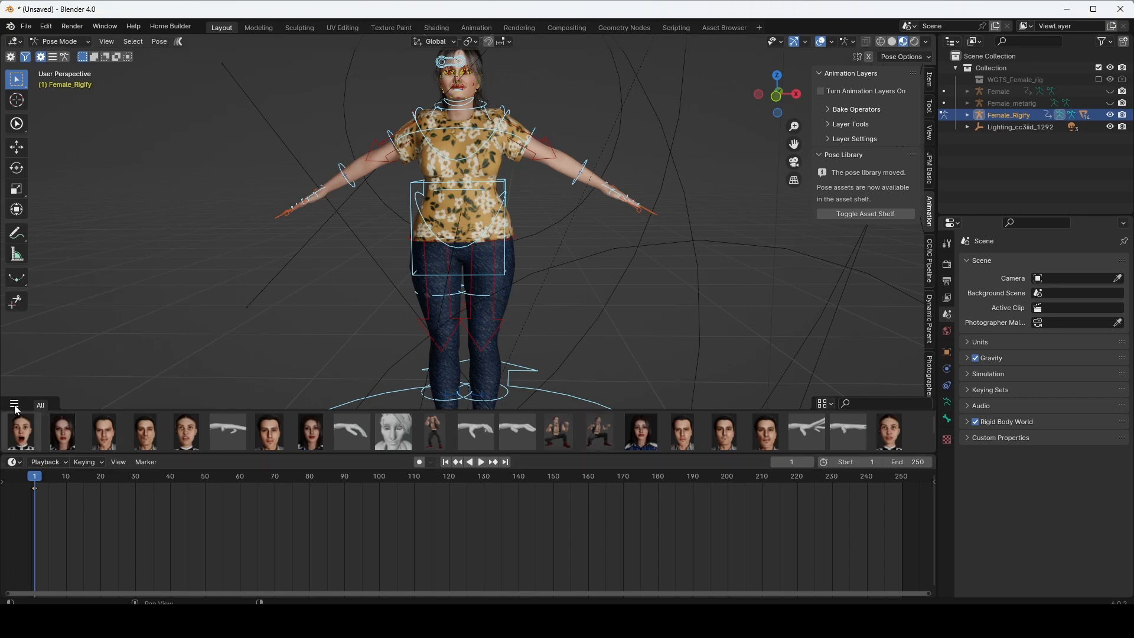
pyautogui.moveTo(37, 321)
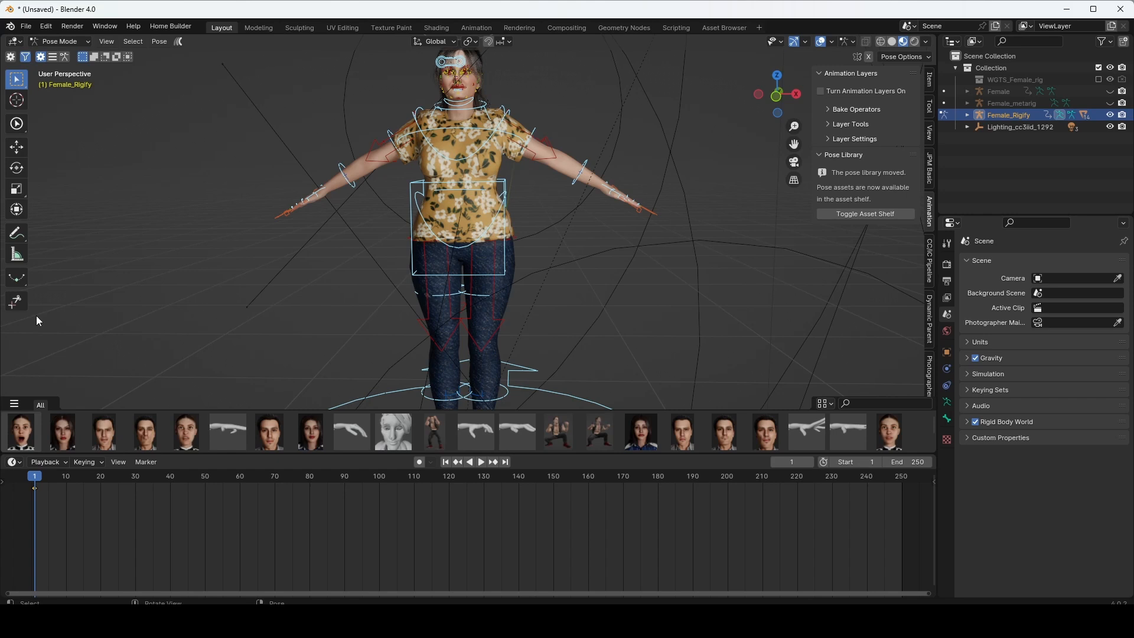
pyautogui.click(13, 404)
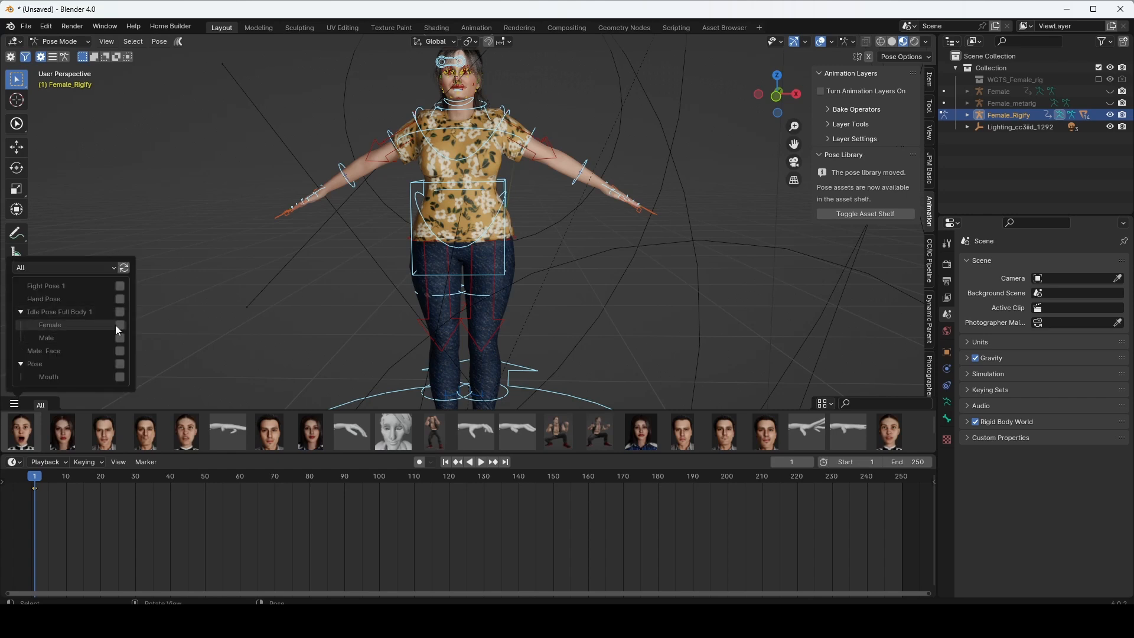
pyautogui.click(50, 324)
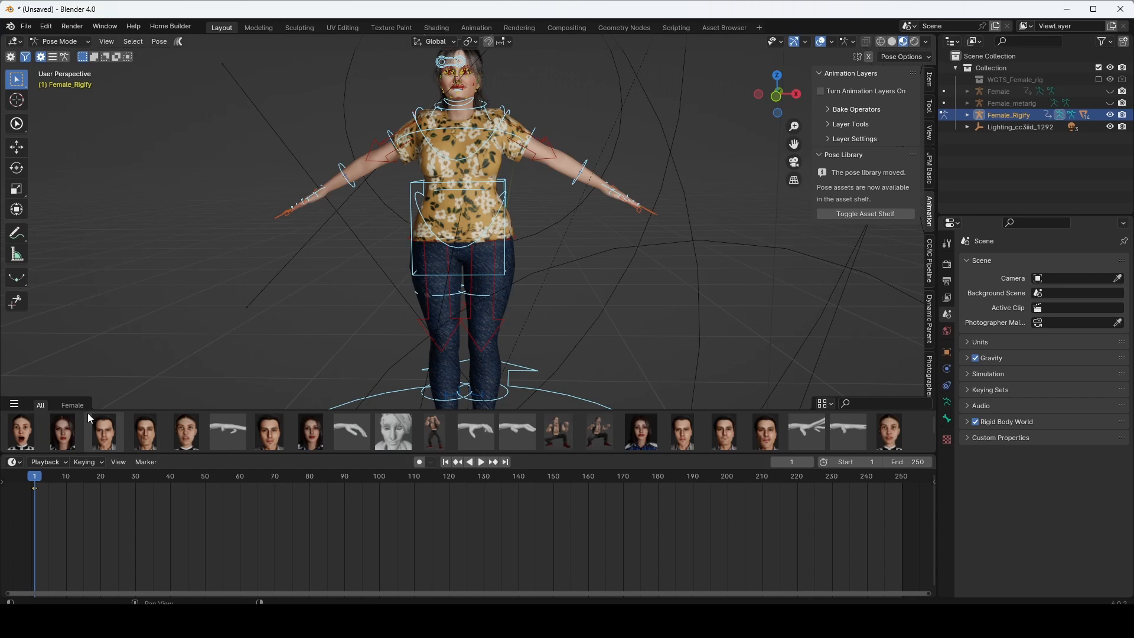
# - Filter the shelf to Female poses, enable Auto Keying, and apply the first idle pose
pyautogui.click(72, 405)
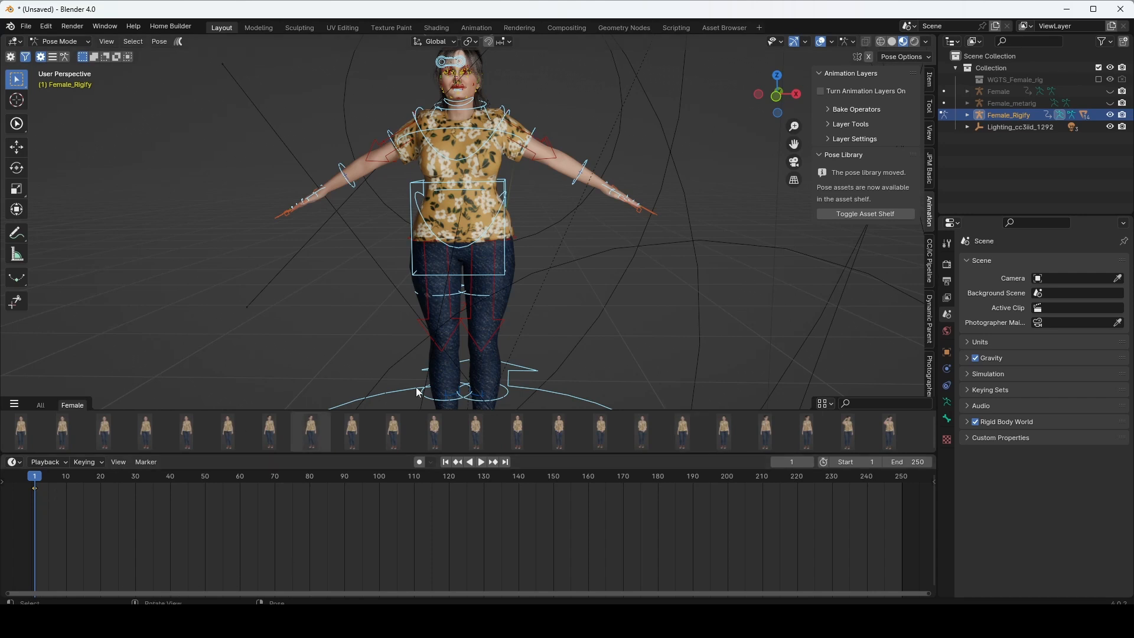
pyautogui.moveTo(419, 462)
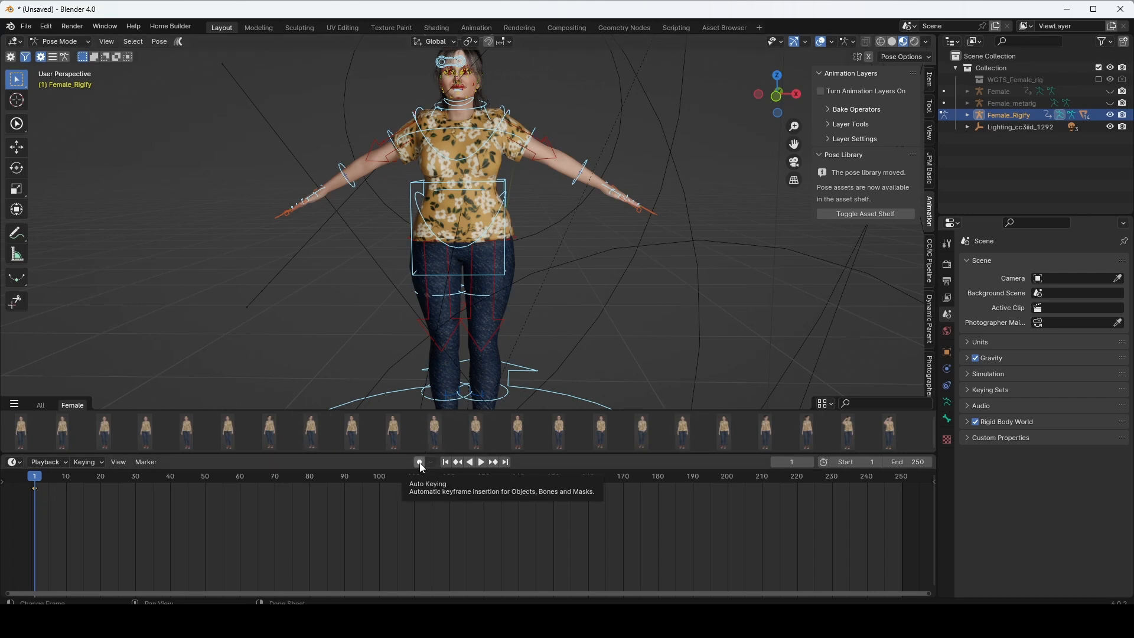
pyautogui.click(420, 462)
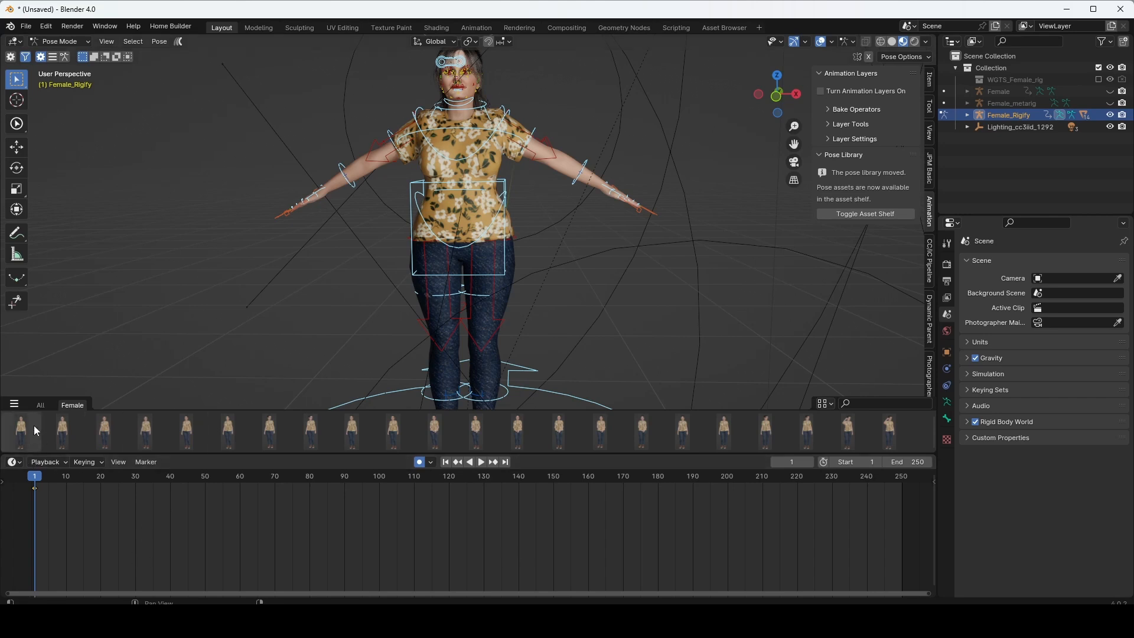
pyautogui.click(20, 431)
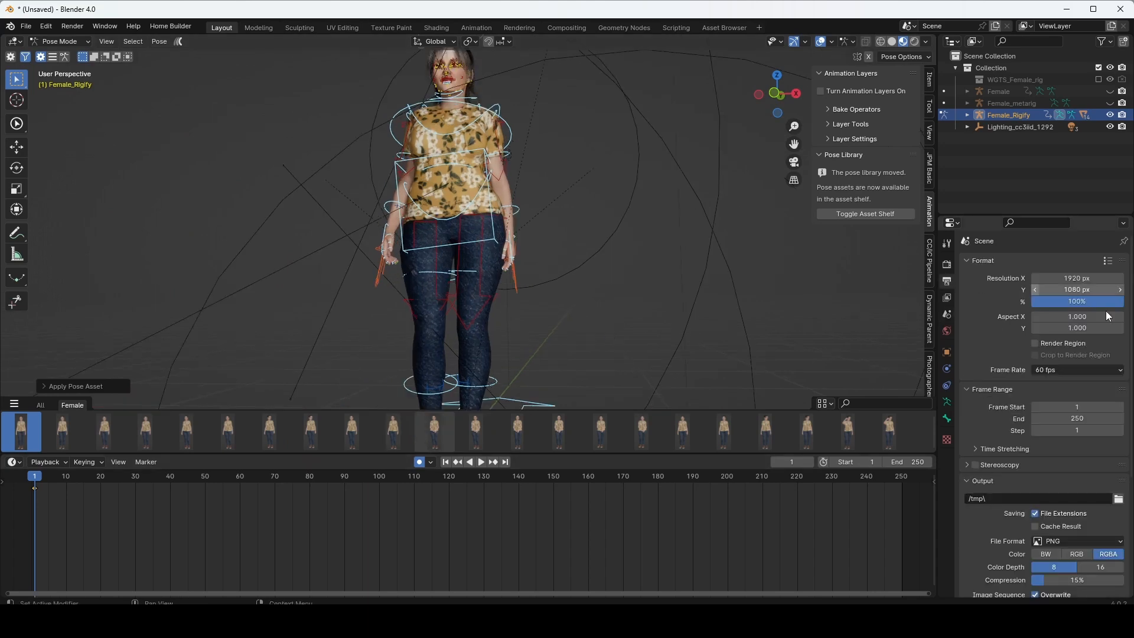
# - Set the frame rate to 30 fps and key the idle01_F_Rigify.002 pose at frame 30
pyautogui.click(1077, 369)
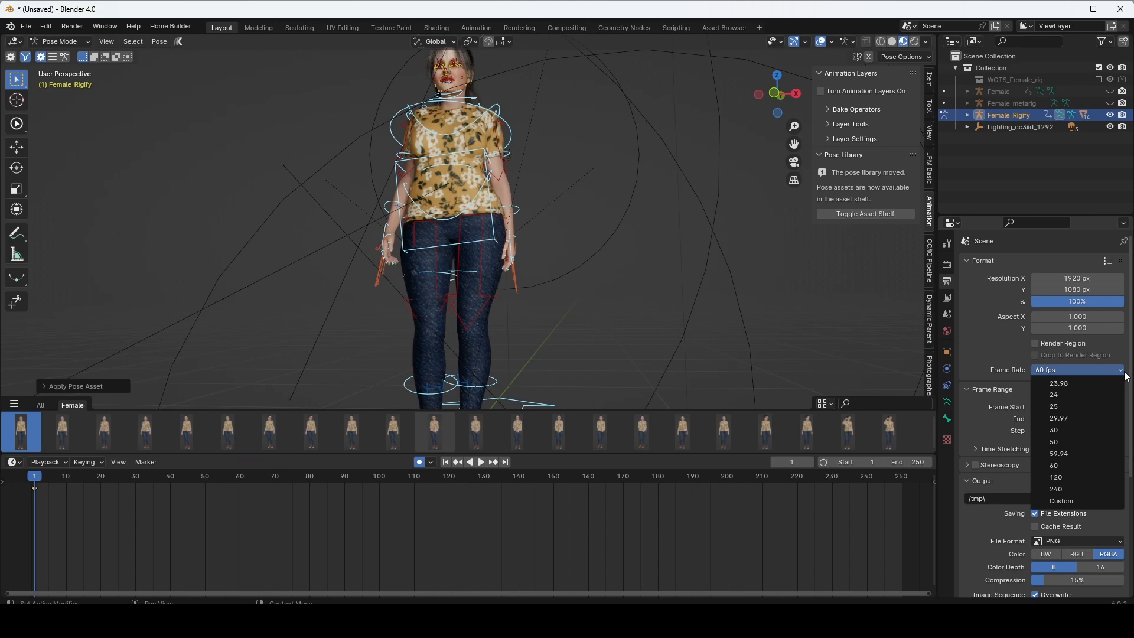
pyautogui.click(1054, 430)
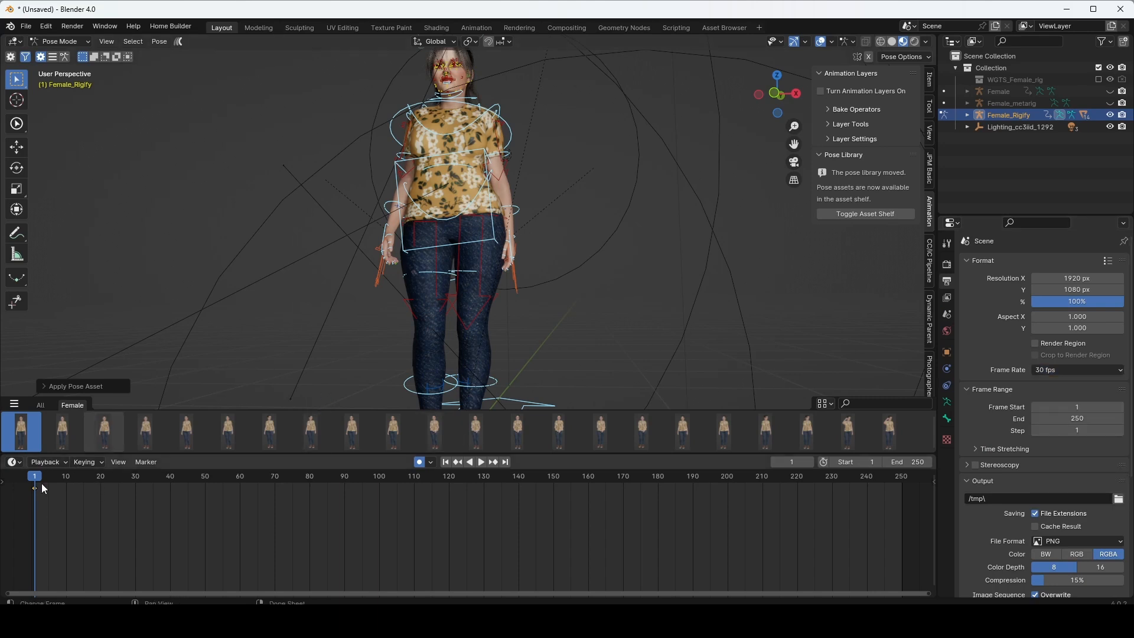
pyautogui.click(481, 461)
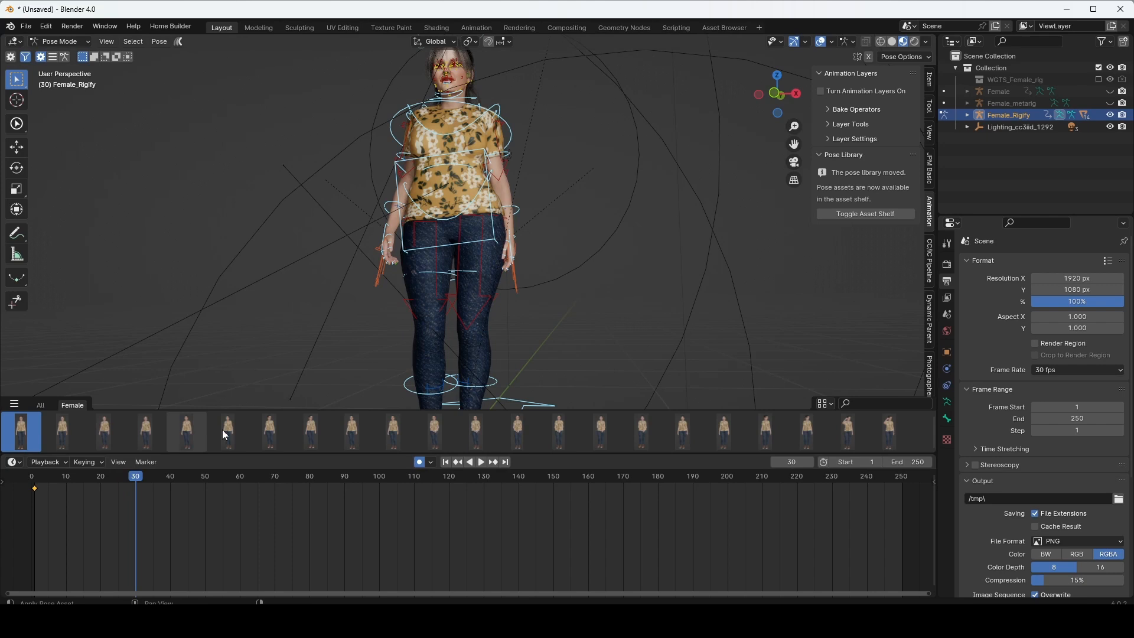
pyautogui.moveTo(405, 439)
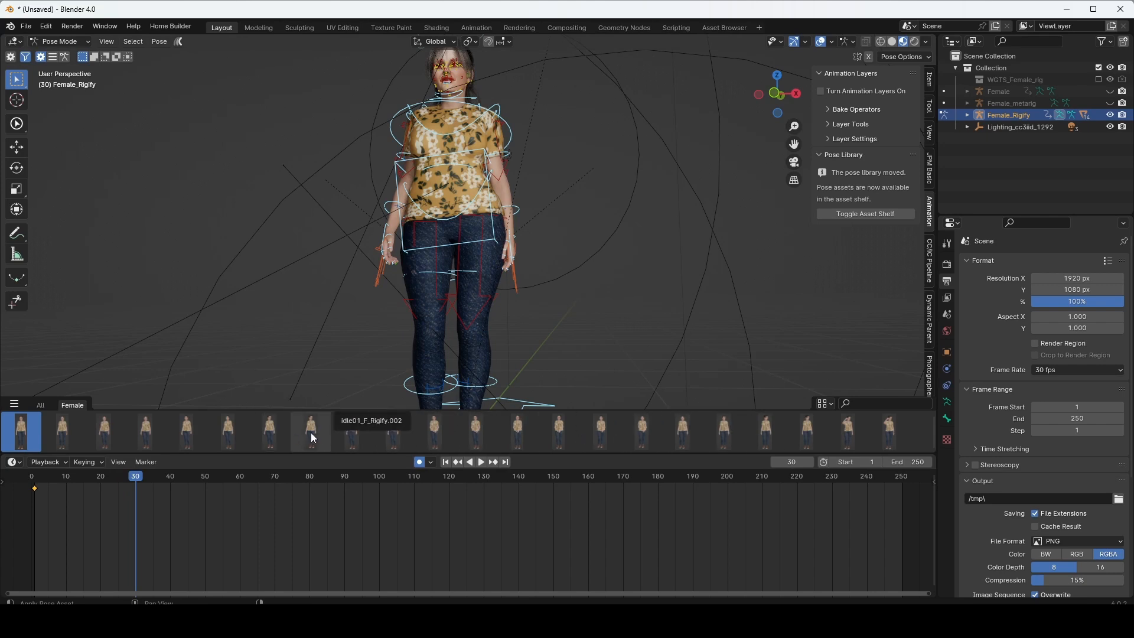
pyautogui.click(311, 431)
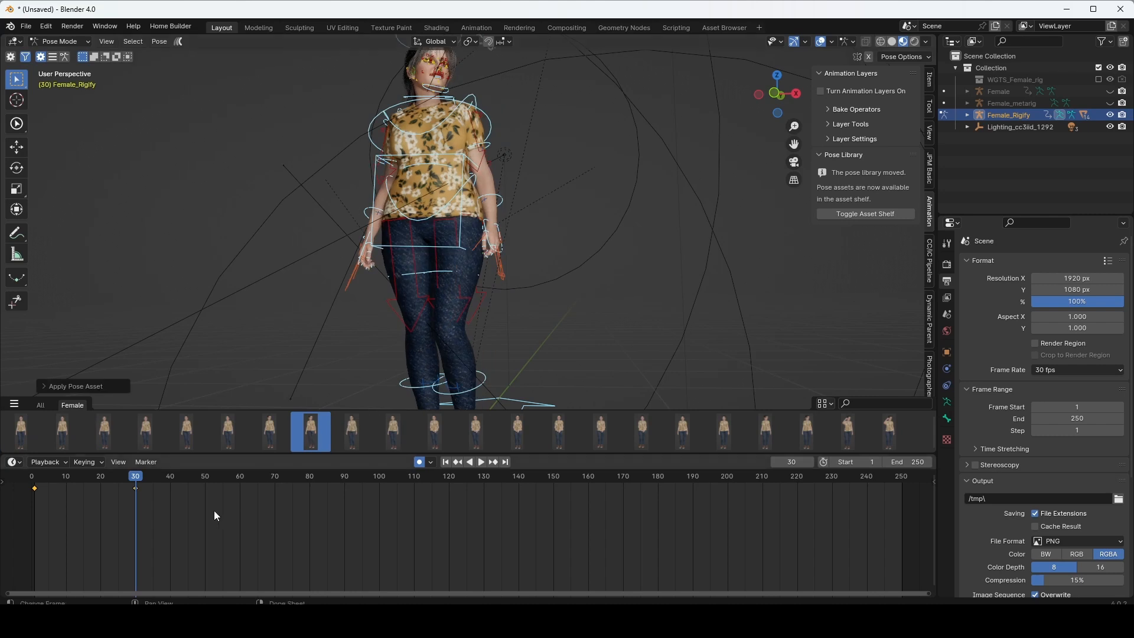
# - Preview the motion, key another idle pose at frame 60, and move to frame 90
pyautogui.click(481, 462)
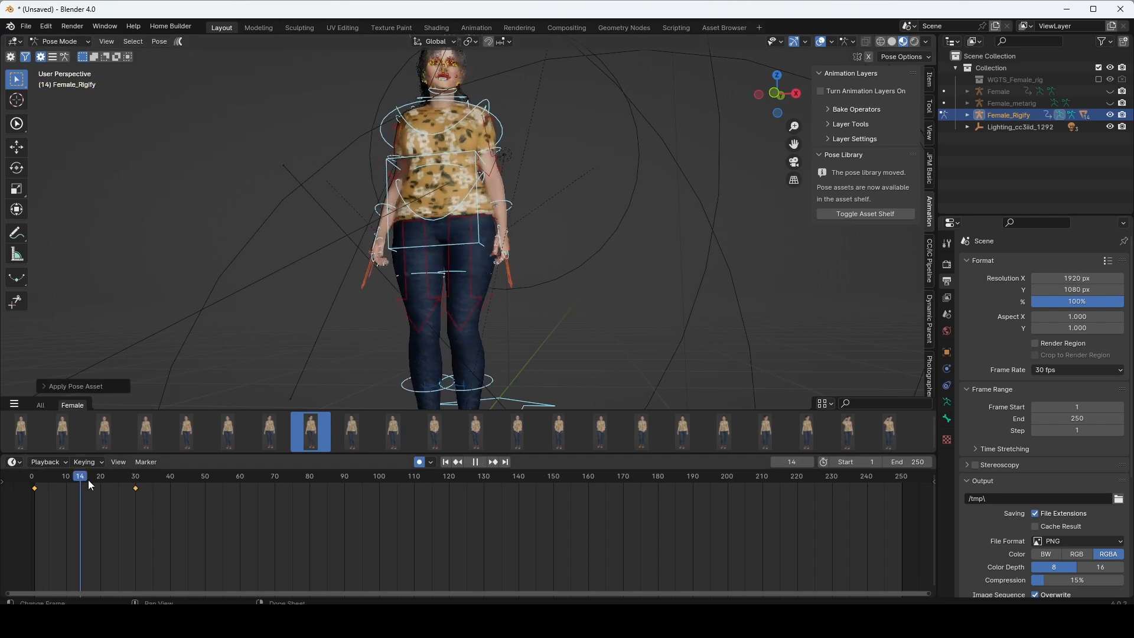
pyautogui.click(240, 493)
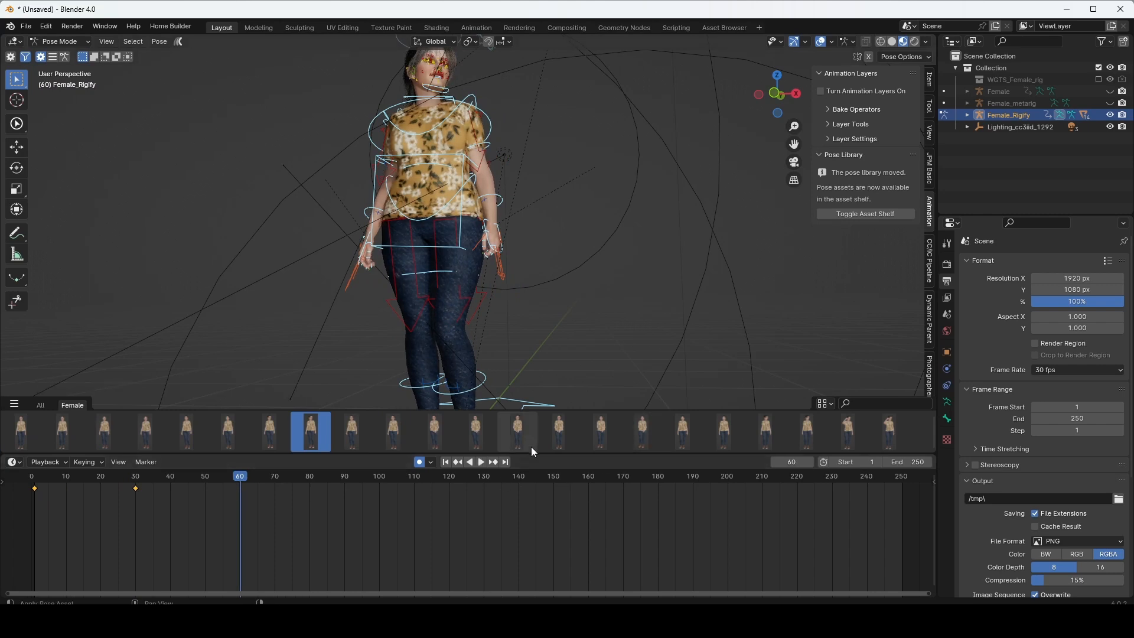
pyautogui.click(518, 432)
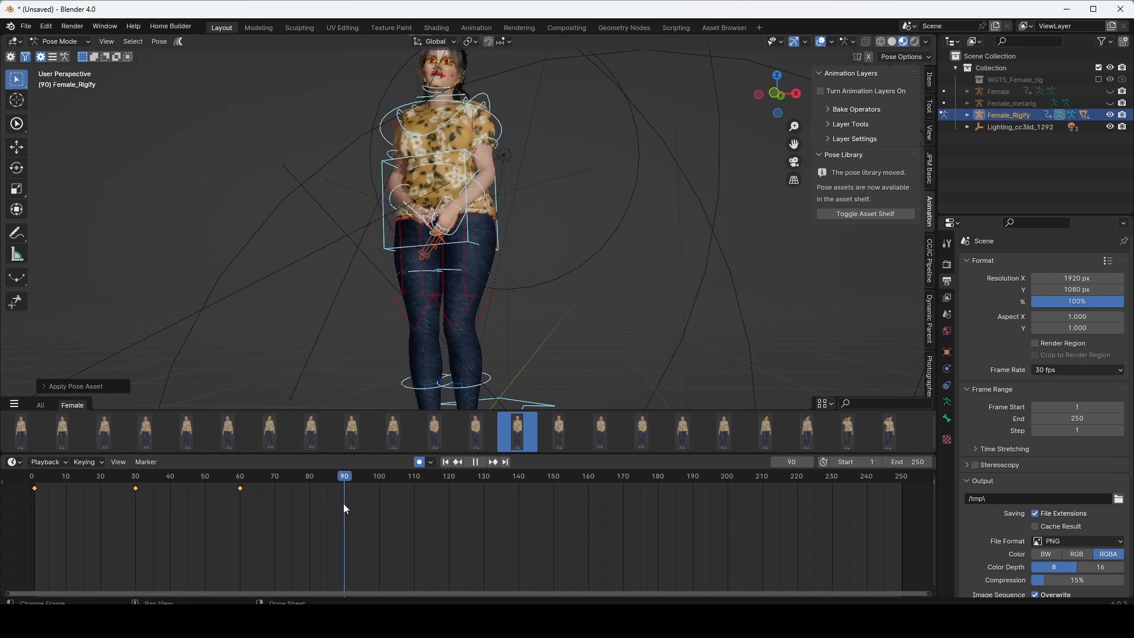
pyautogui.click(475, 462)
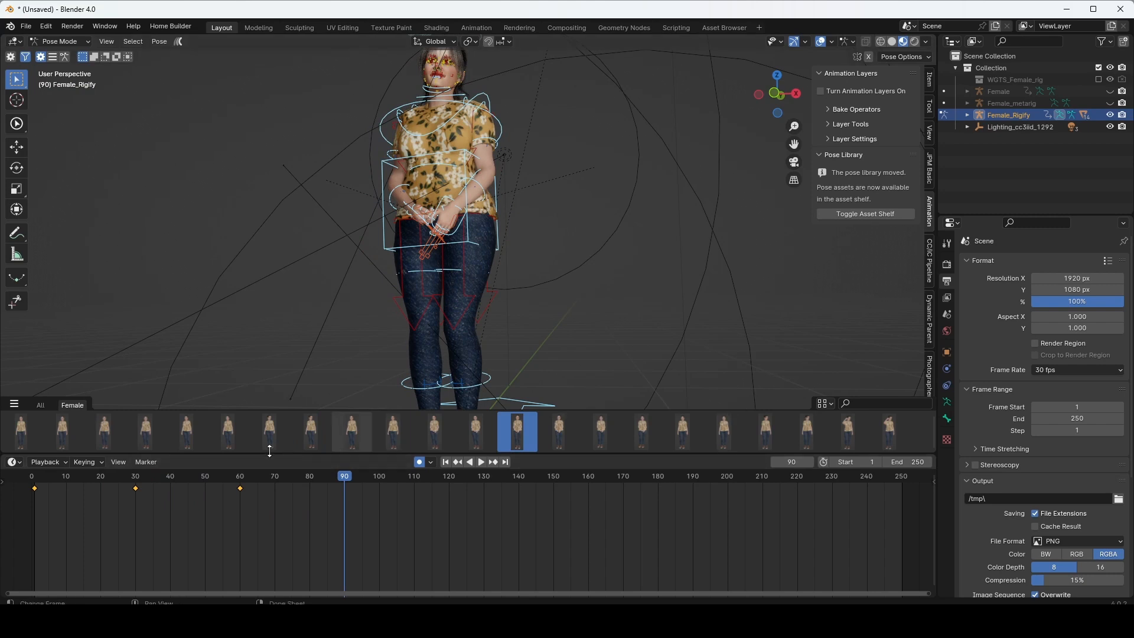
pyautogui.moveTo(144, 440)
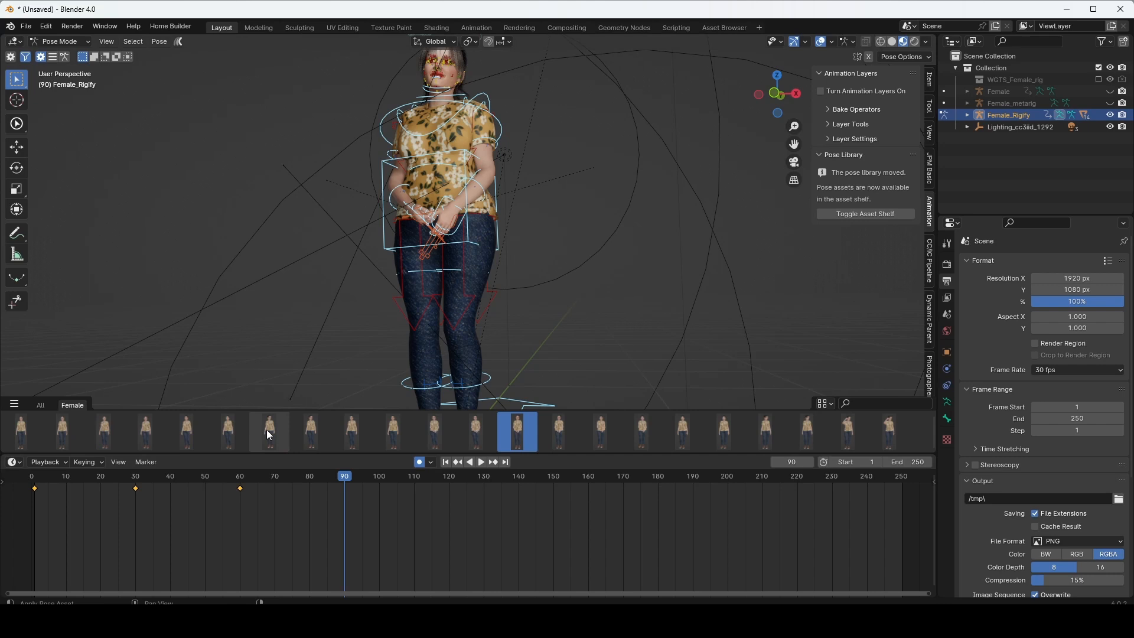
pyautogui.moveTo(274, 430)
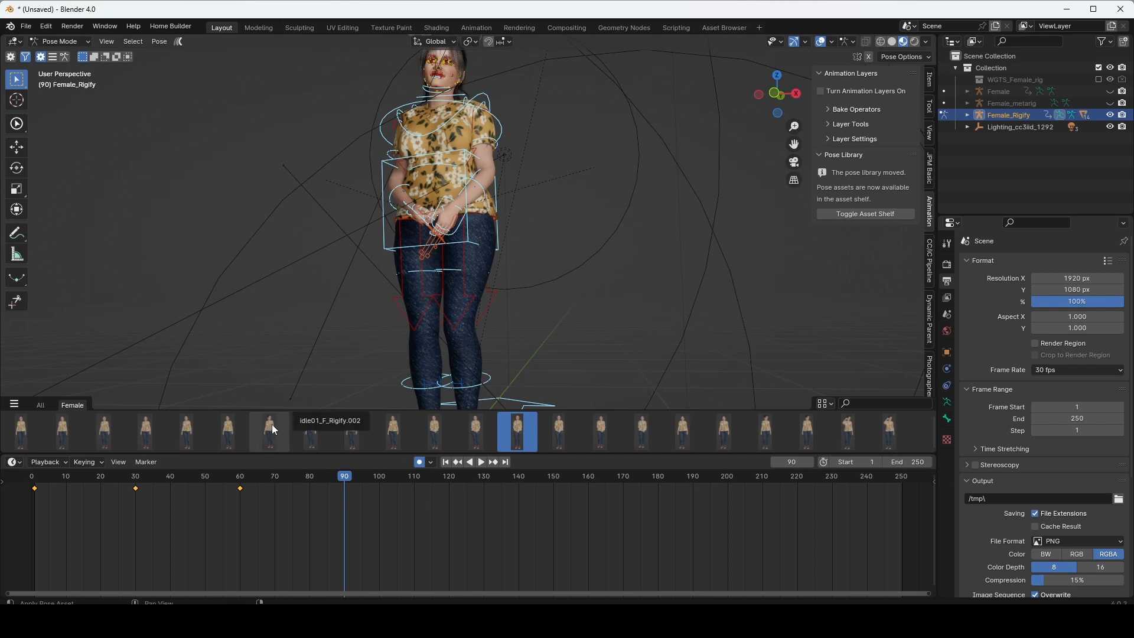
pyautogui.moveTo(715, 312)
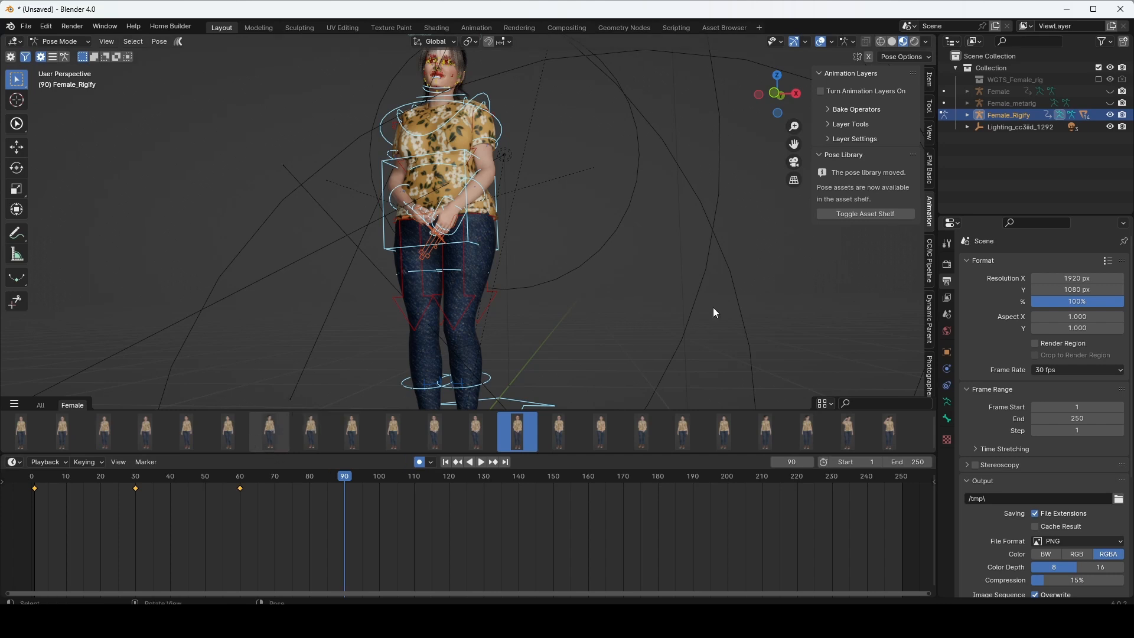
pyautogui.moveTo(271, 445)
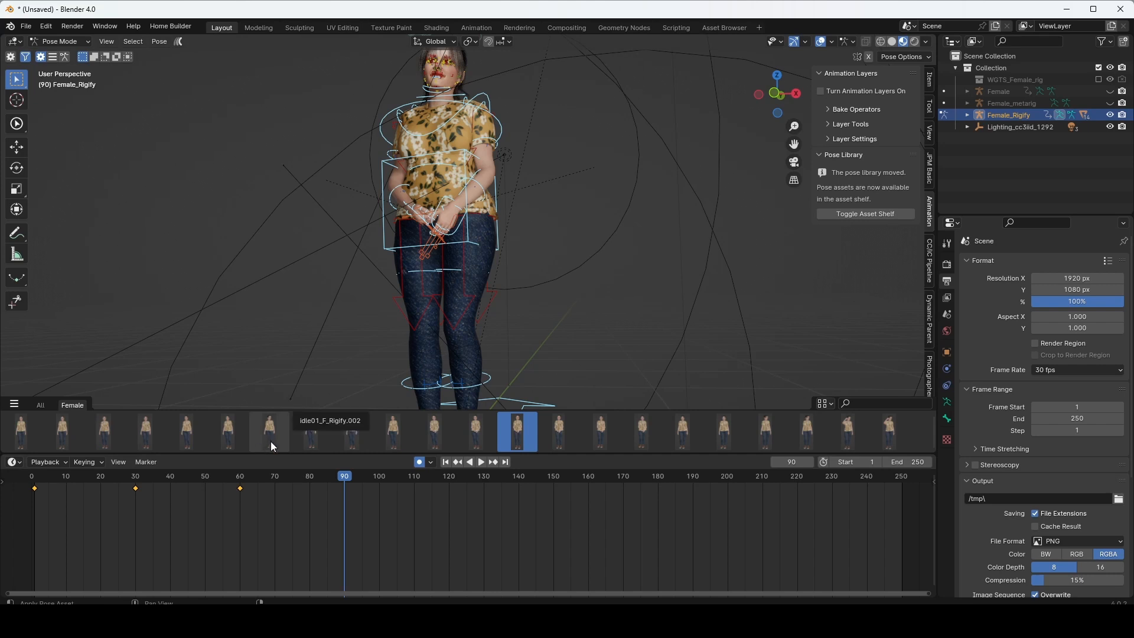
pyautogui.moveTo(267, 440)
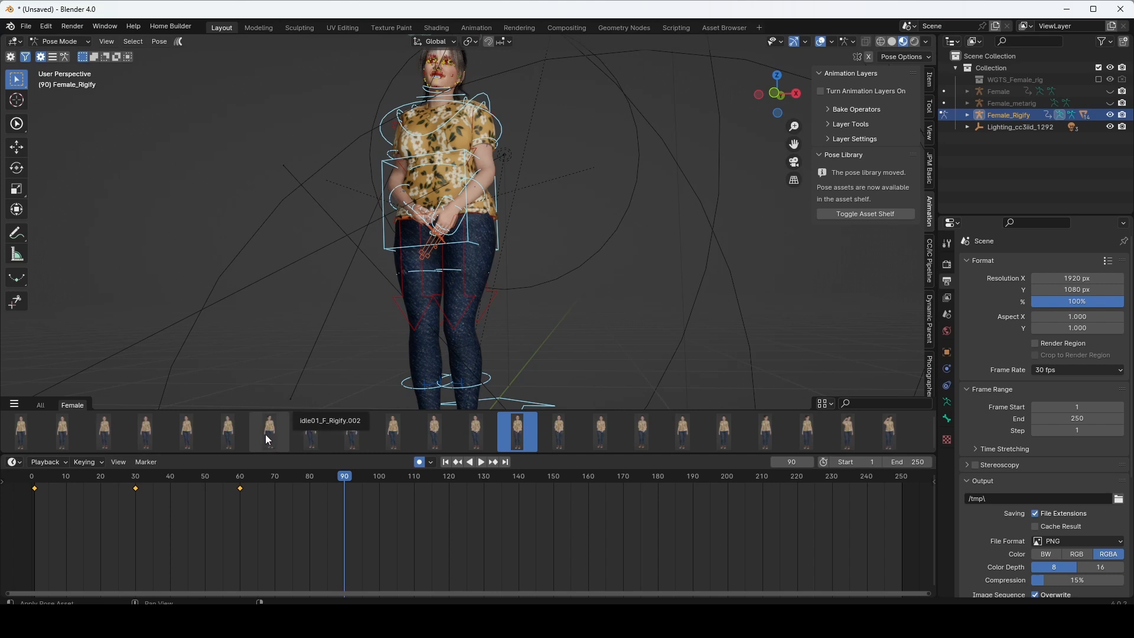
pyautogui.moveTo(270, 452)
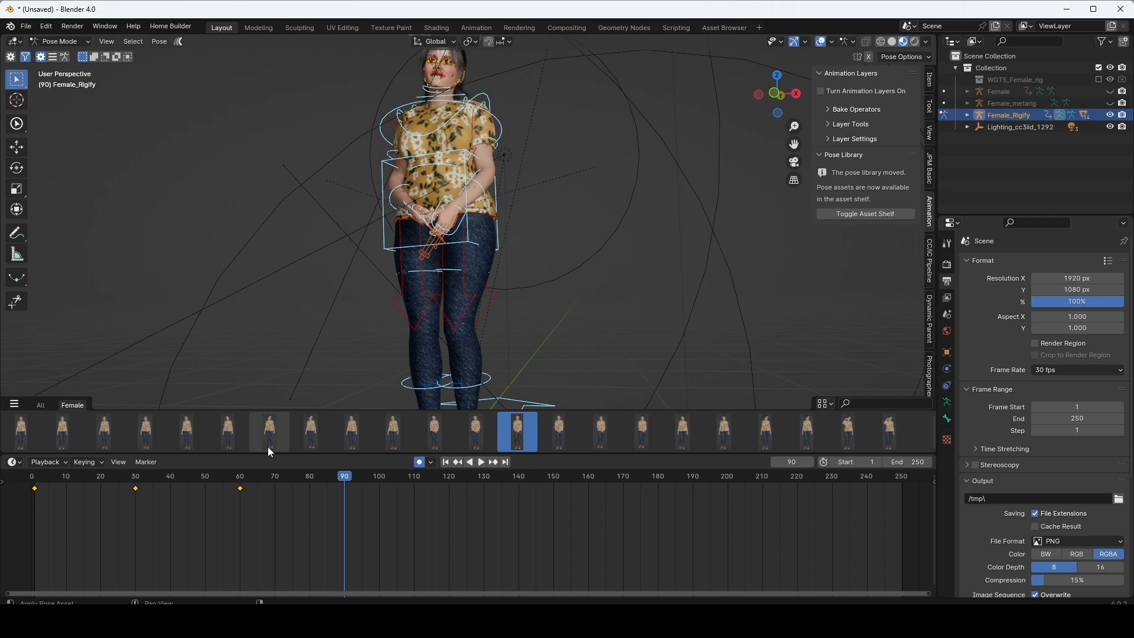
pyautogui.moveTo(269, 435)
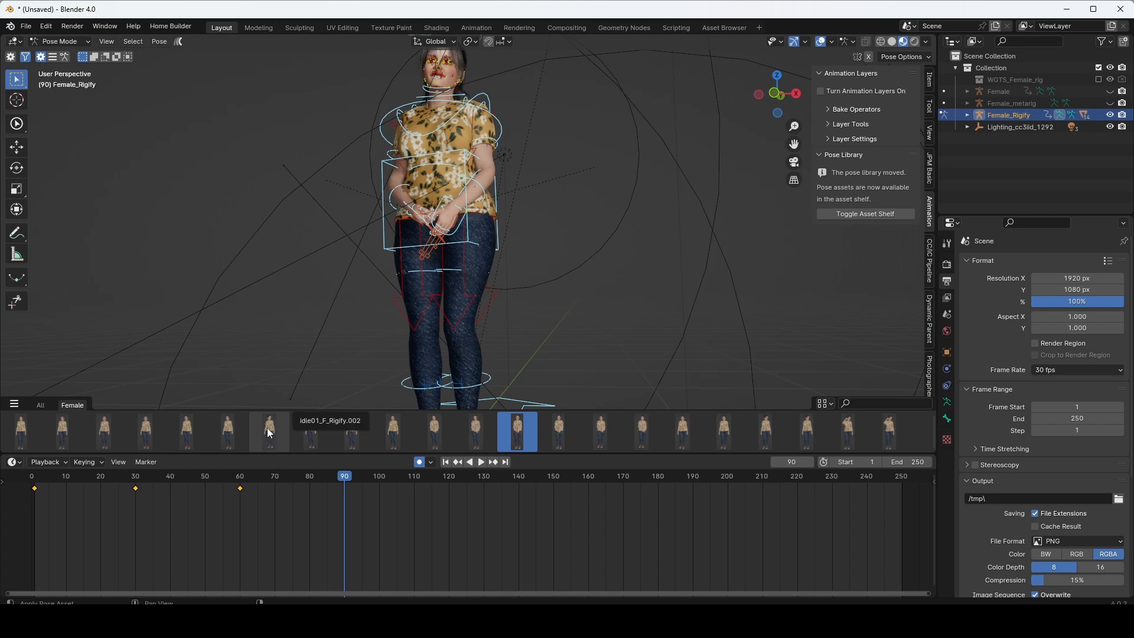
# - Apply the idle01_F_Rigify.002 pose flipped at frame 90
pyautogui.rightClick(269, 432)
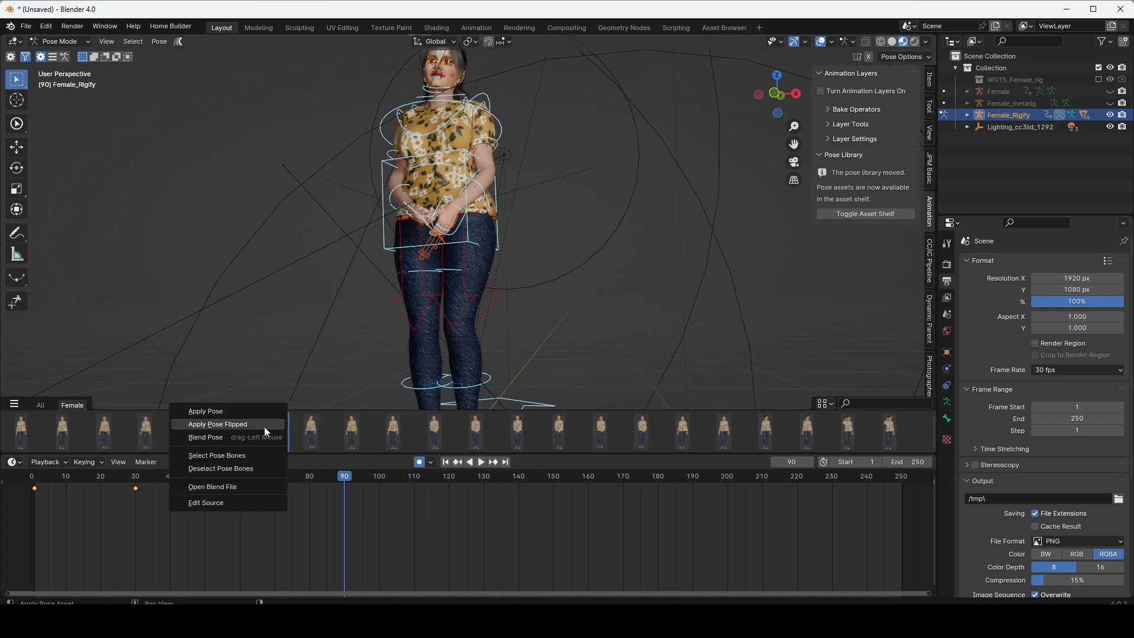
pyautogui.moveTo(244, 433)
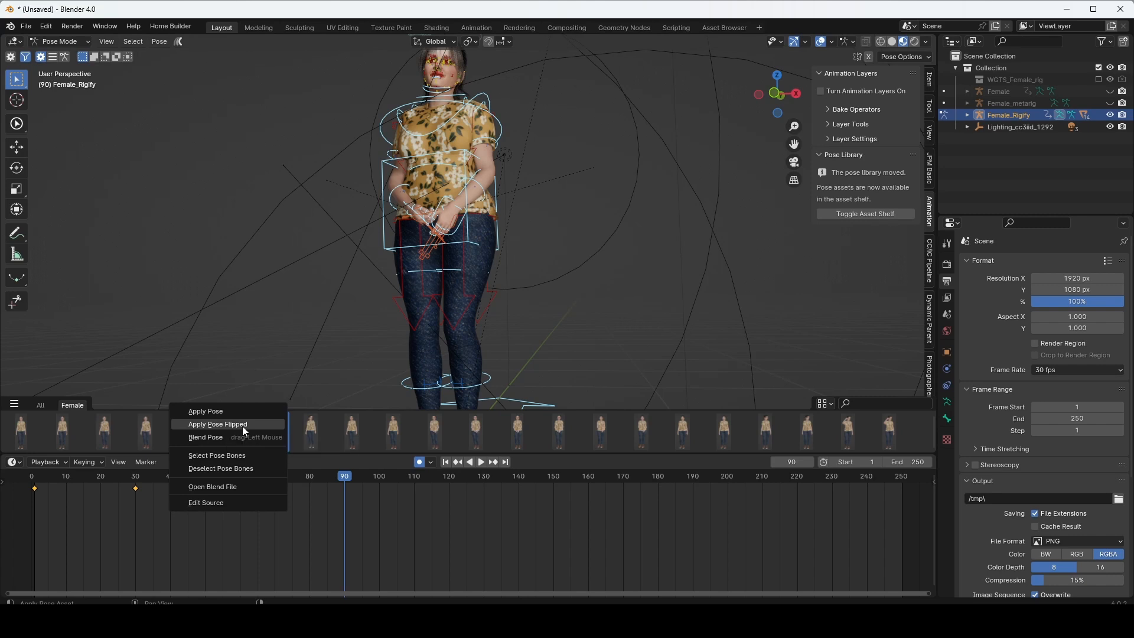
pyautogui.click(218, 424)
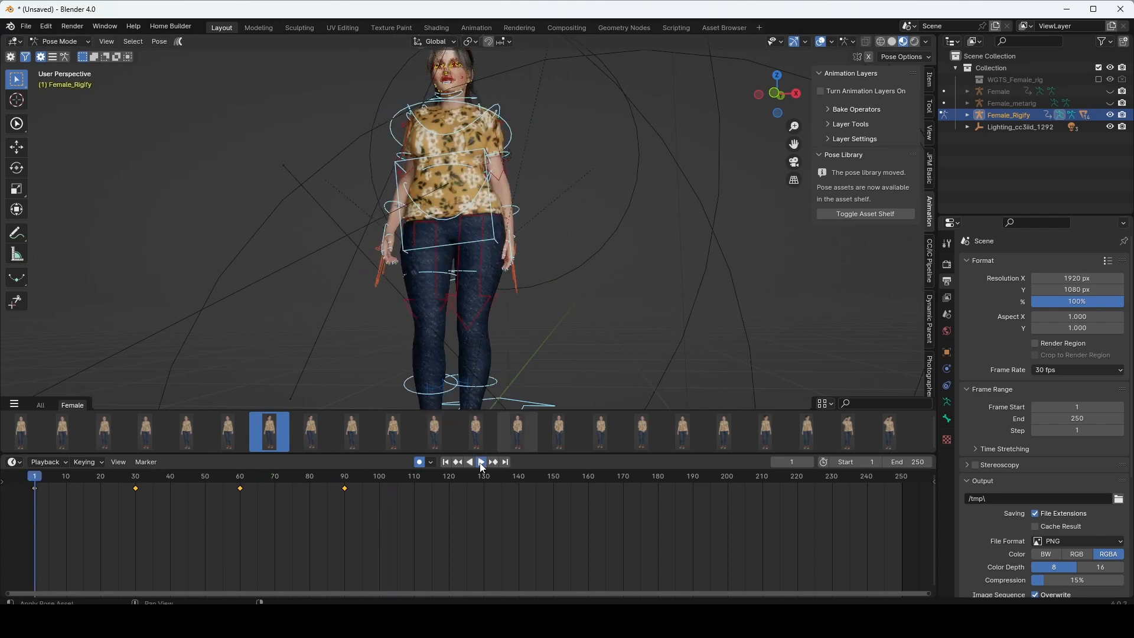
# - Start playback, hide viewport overlays, and key idle poses at frames 120, 160, 200 and 249
pyautogui.click(482, 462)
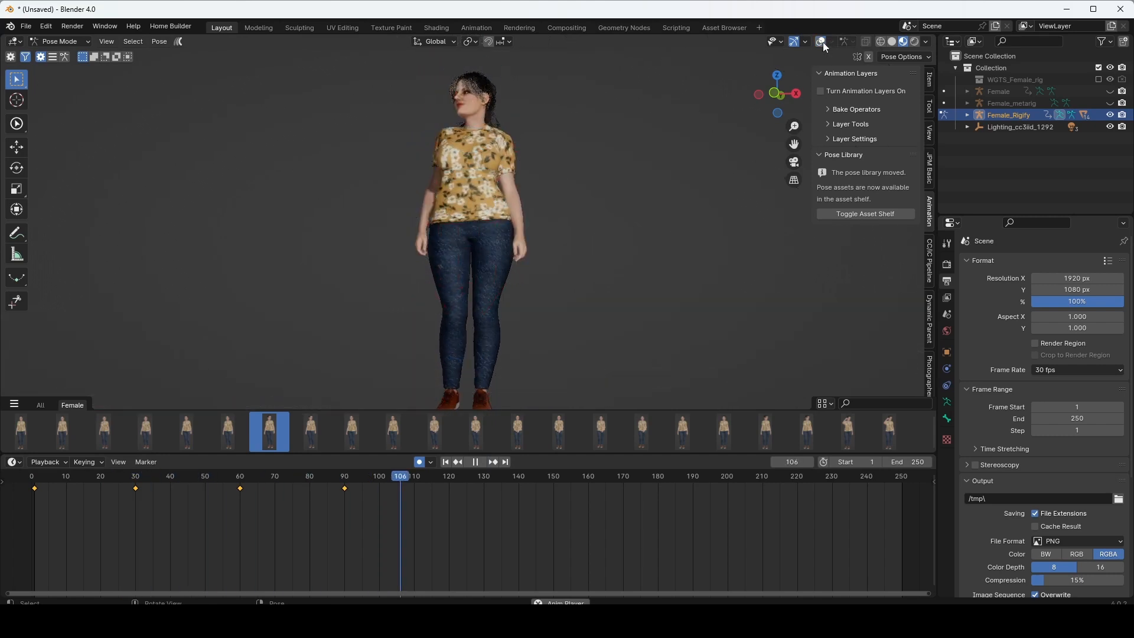
pyautogui.click(594, 492)
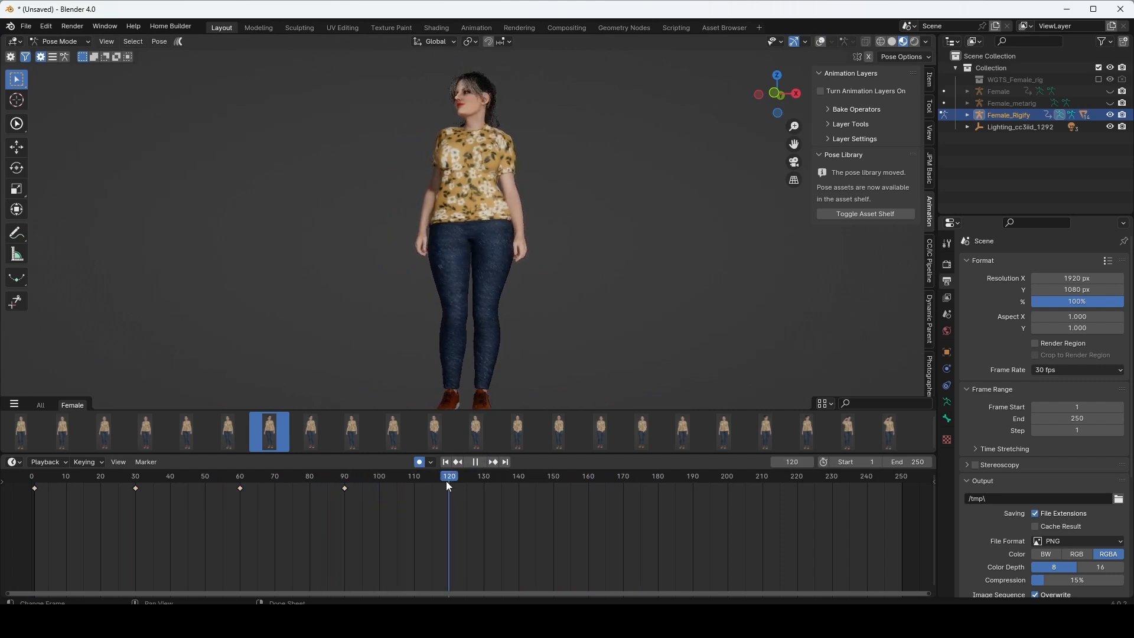
pyautogui.click(600, 432)
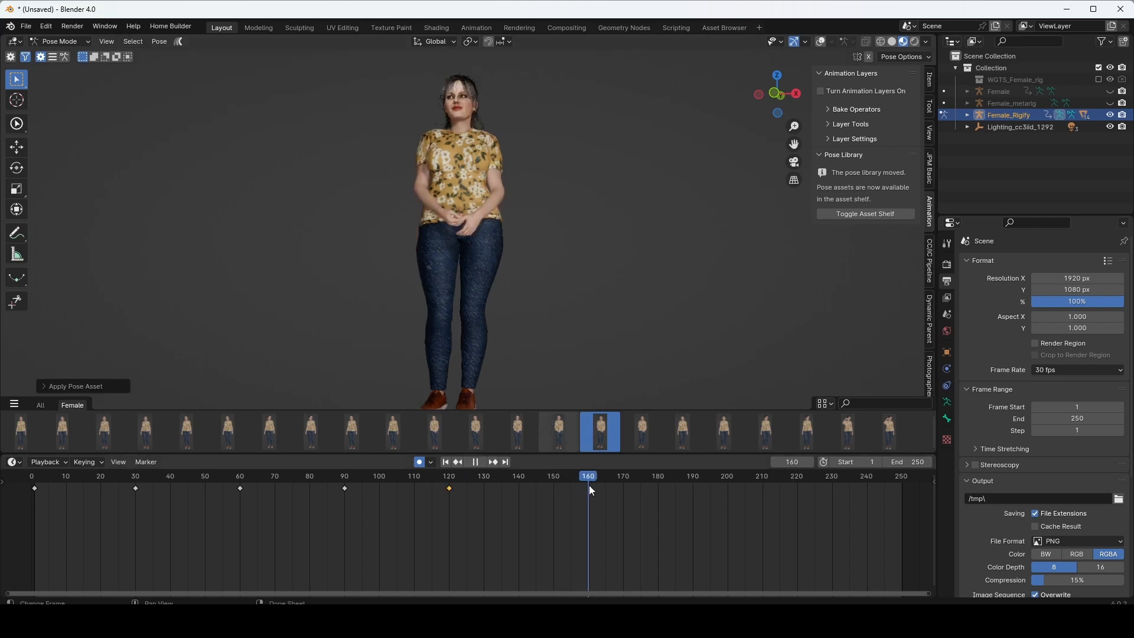
pyautogui.click(186, 432)
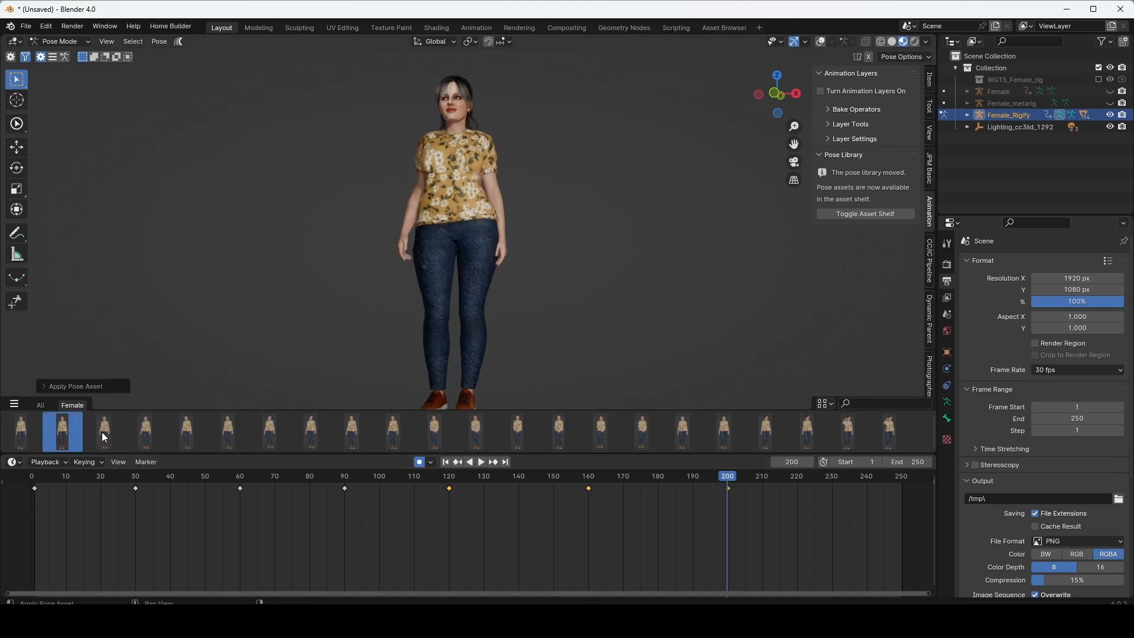
pyautogui.click(481, 462)
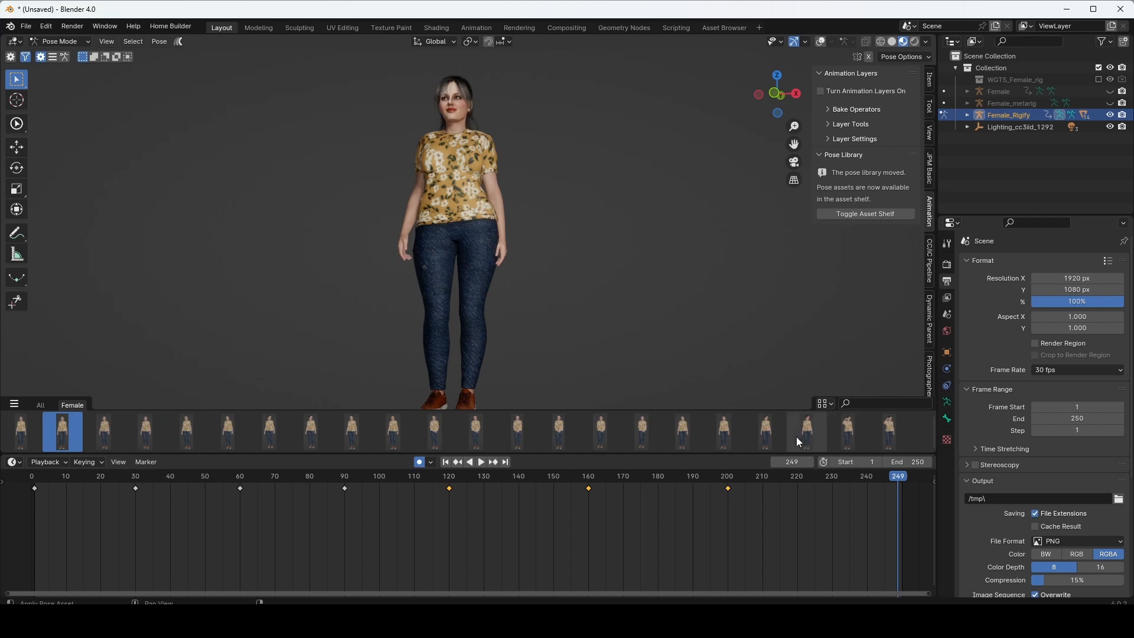
pyautogui.click(765, 431)
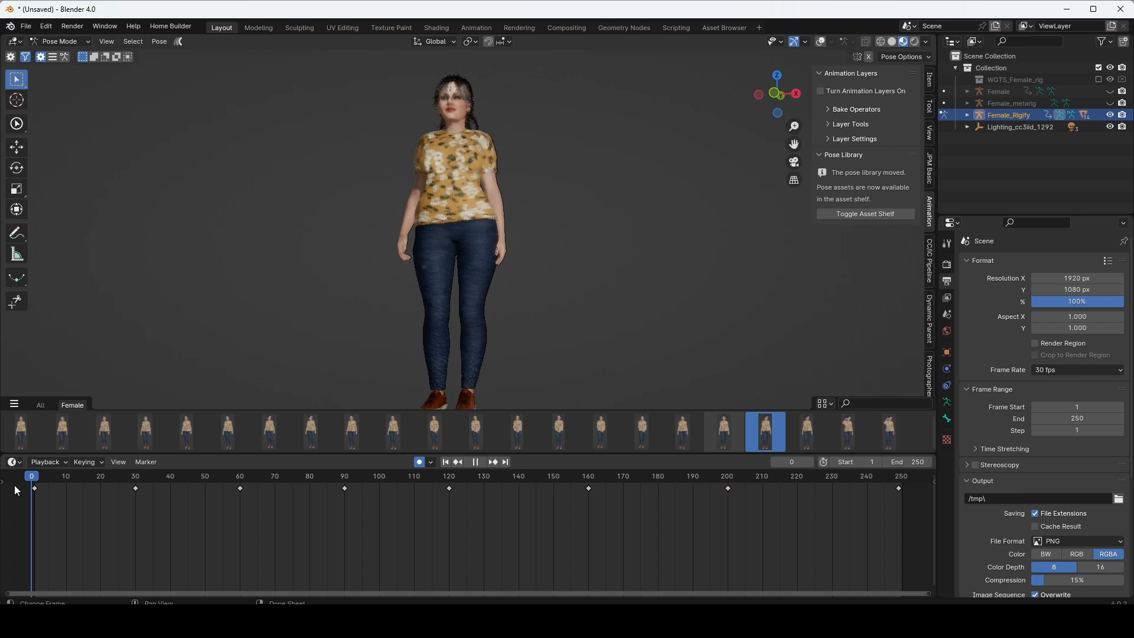
# - Rewind to frame 1, play the idle animation through the timeline, then pause playback
pyautogui.click(475, 462)
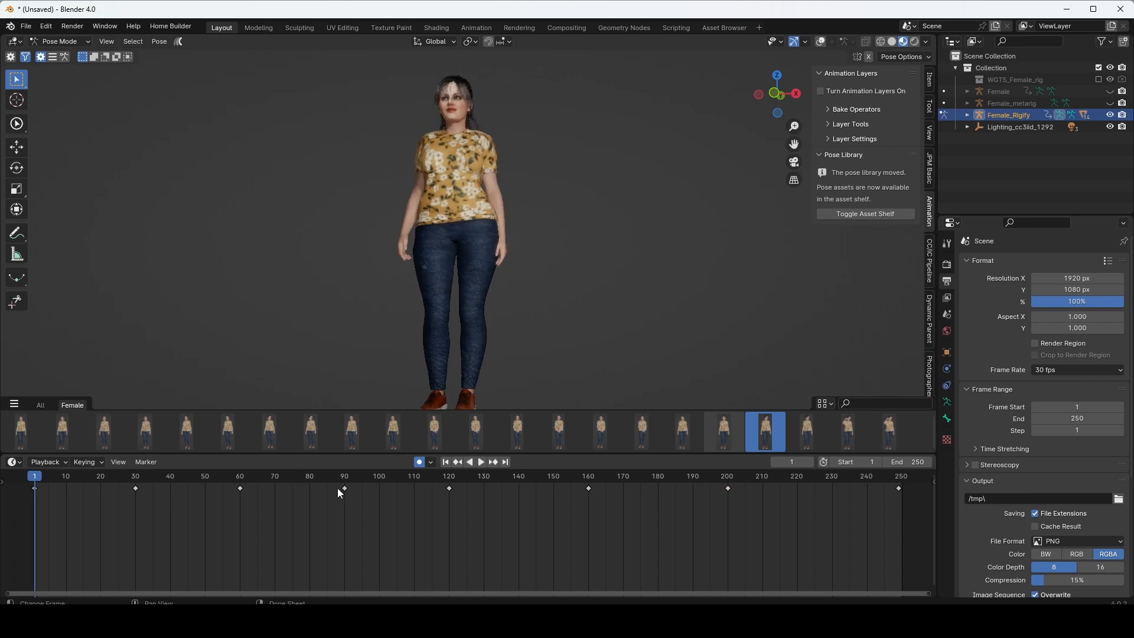
pyautogui.click(481, 462)
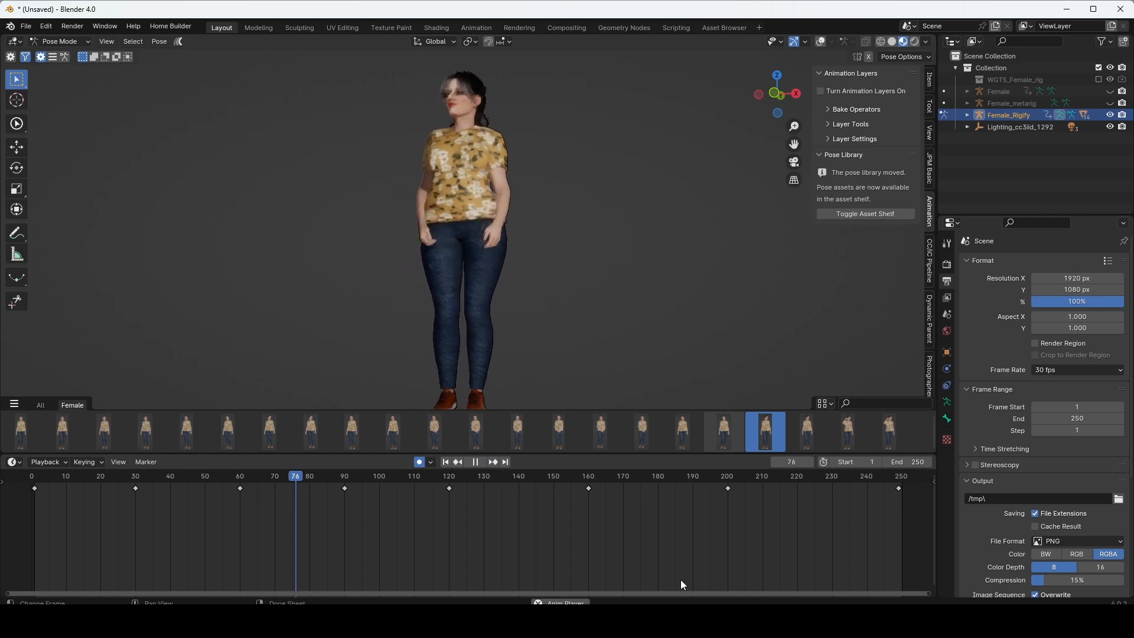
pyautogui.click(476, 462)
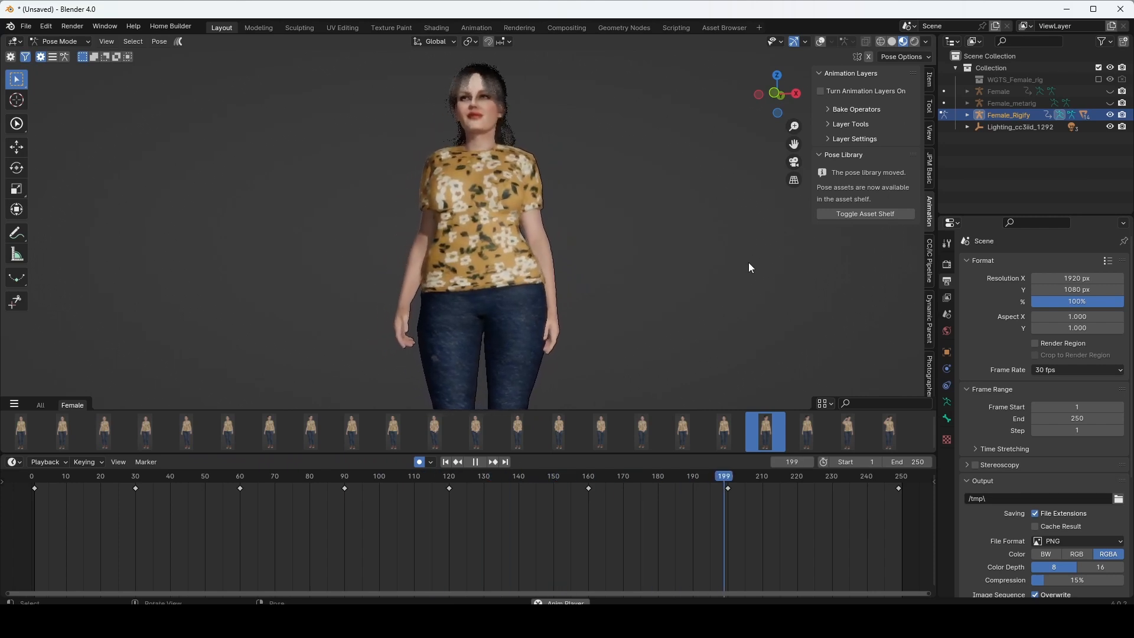
pyautogui.click(476, 462)
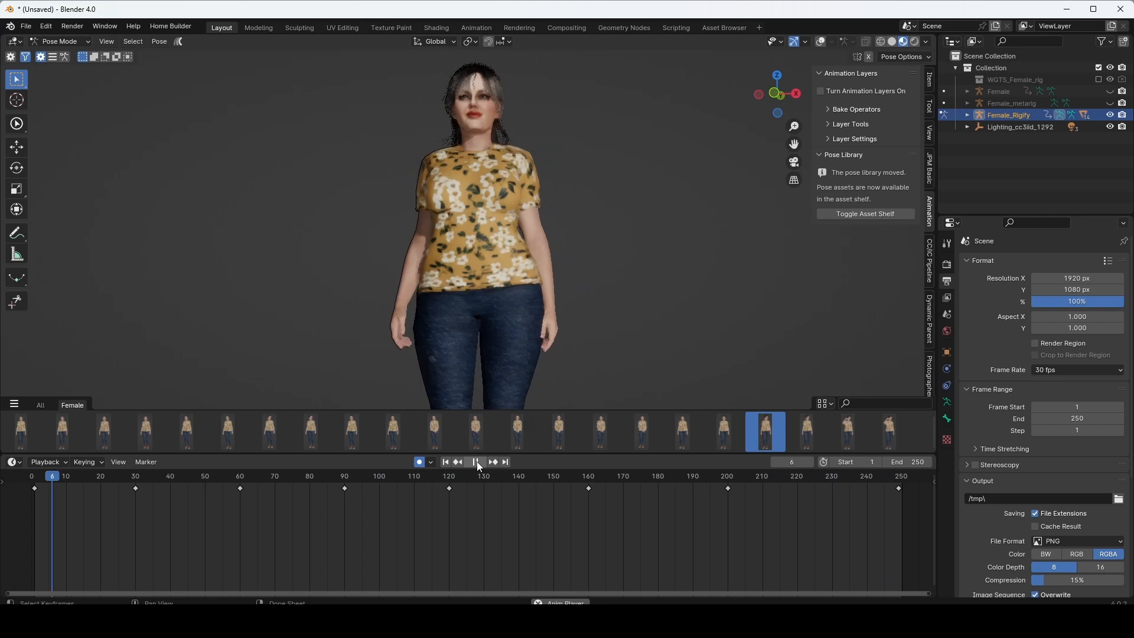
pyautogui.click(475, 462)
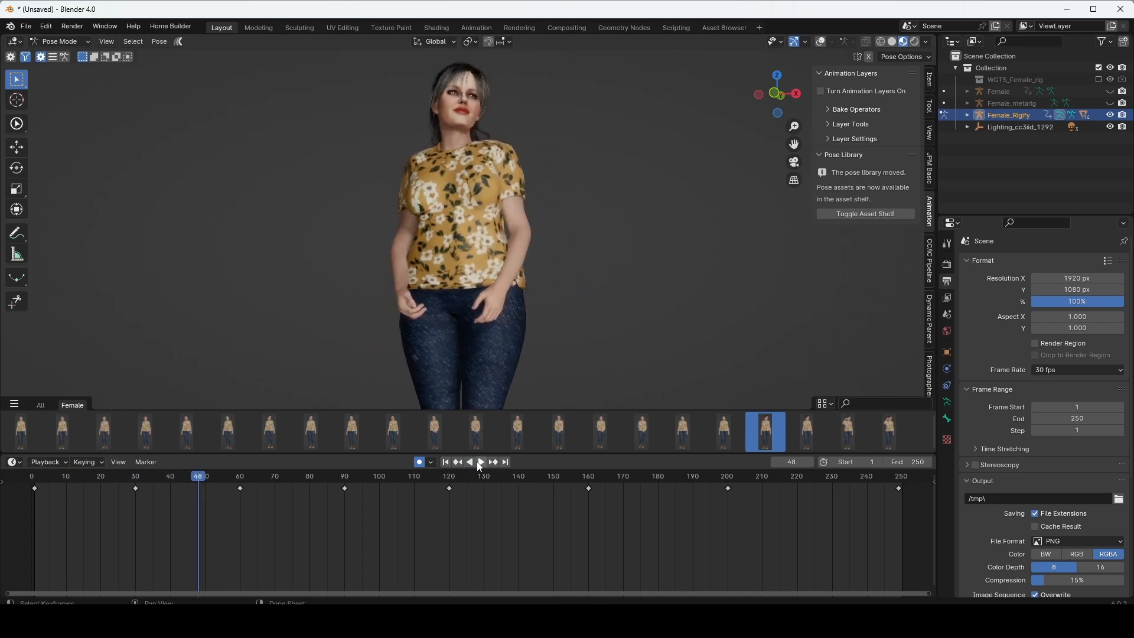